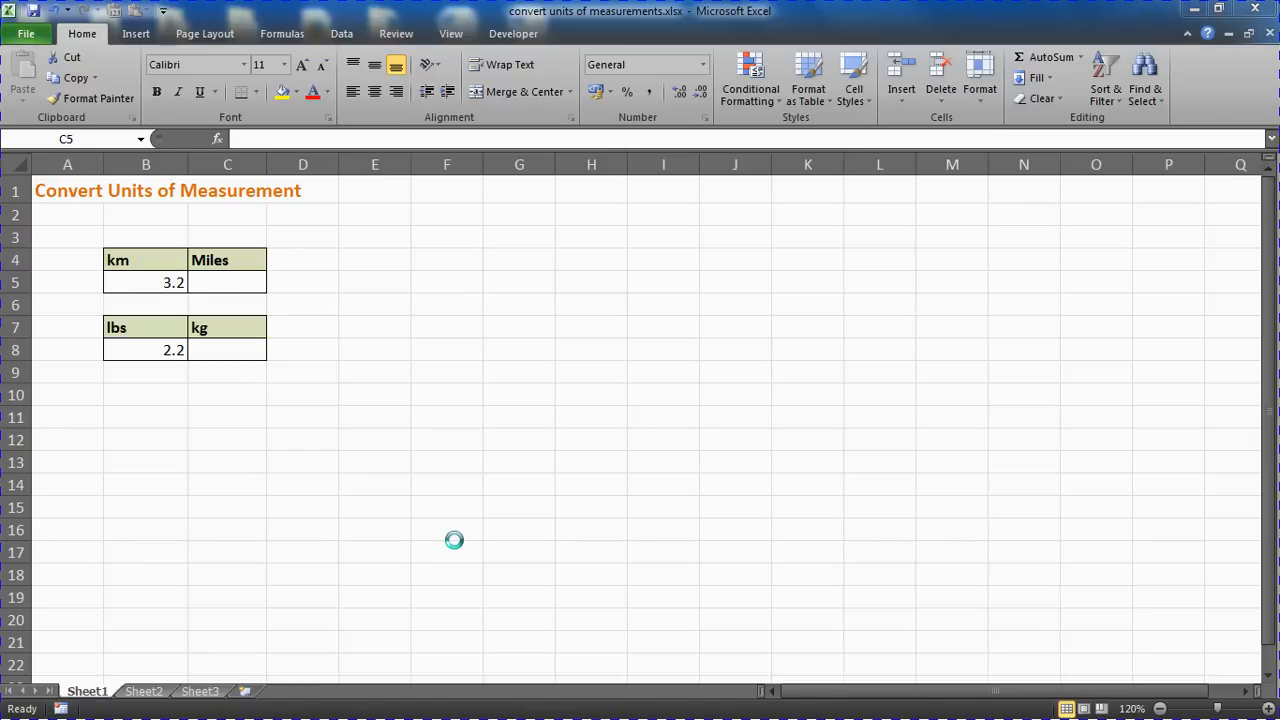
pyautogui.moveTo(303, 395)
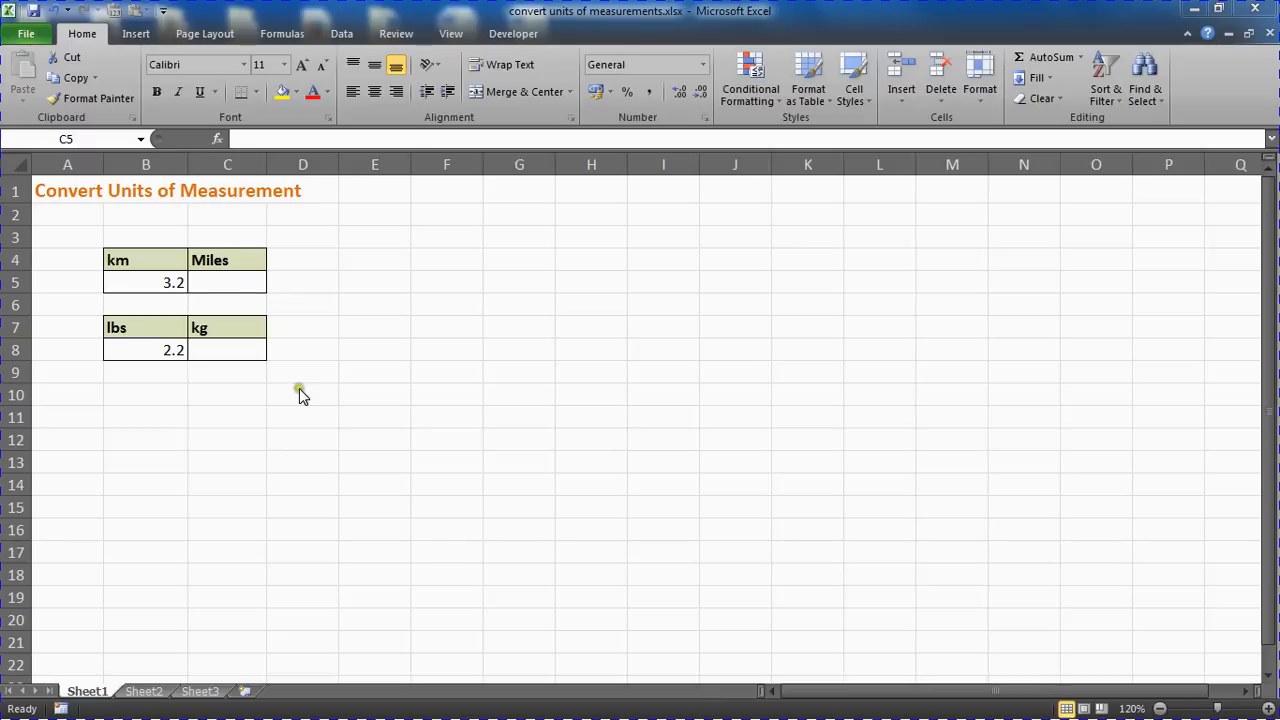
# - Begin a =convert( formula in cell C5 for the 3.2 km value
pyautogui.click(227, 282)
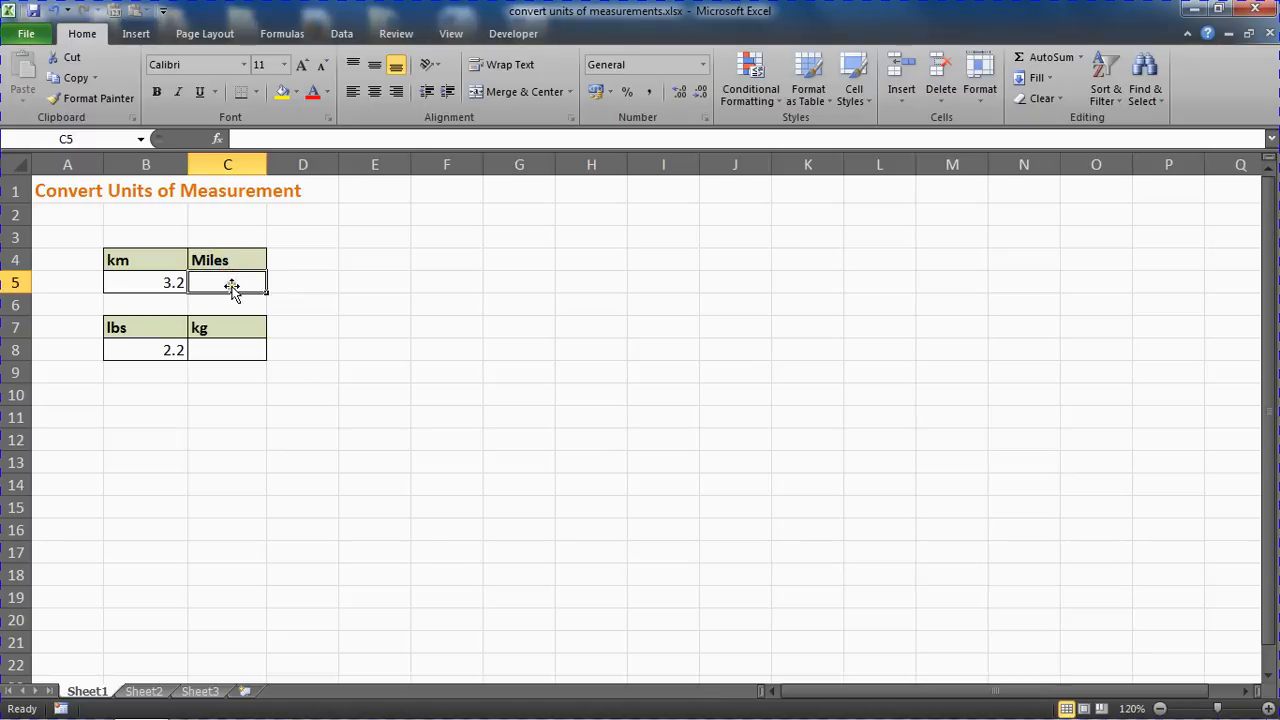
pyautogui.write('=')
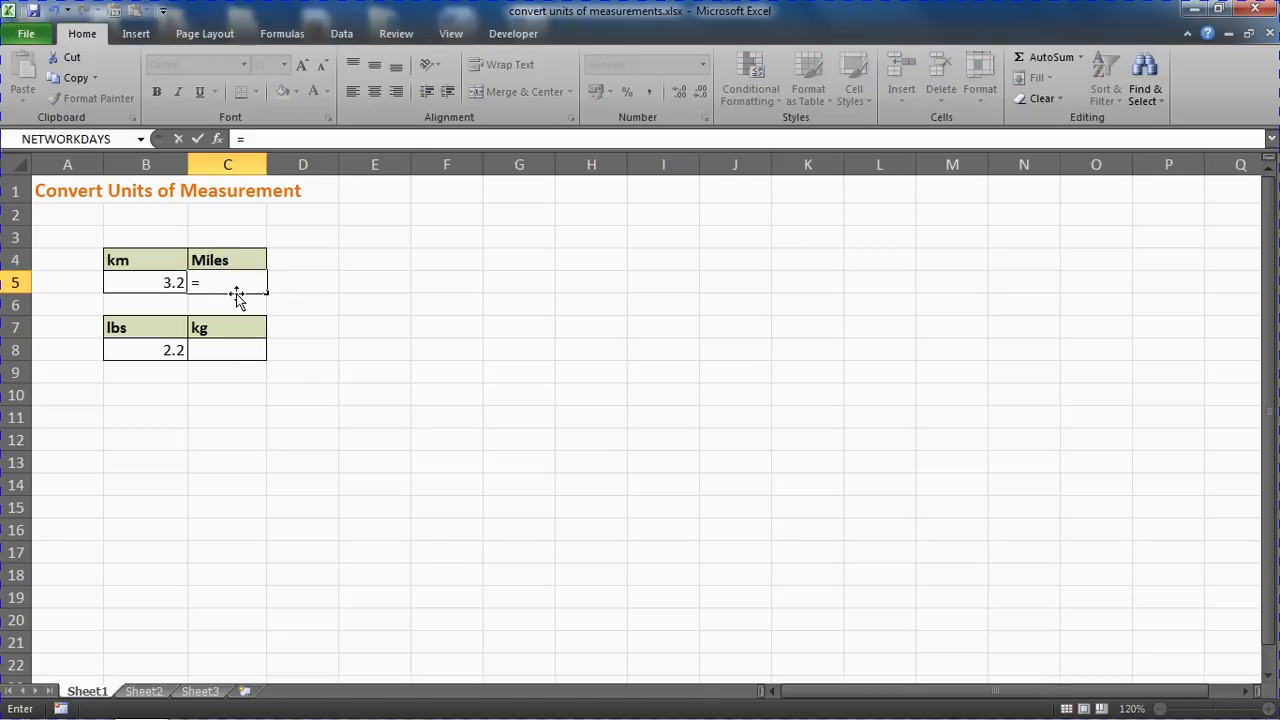
pyautogui.write('convert(')
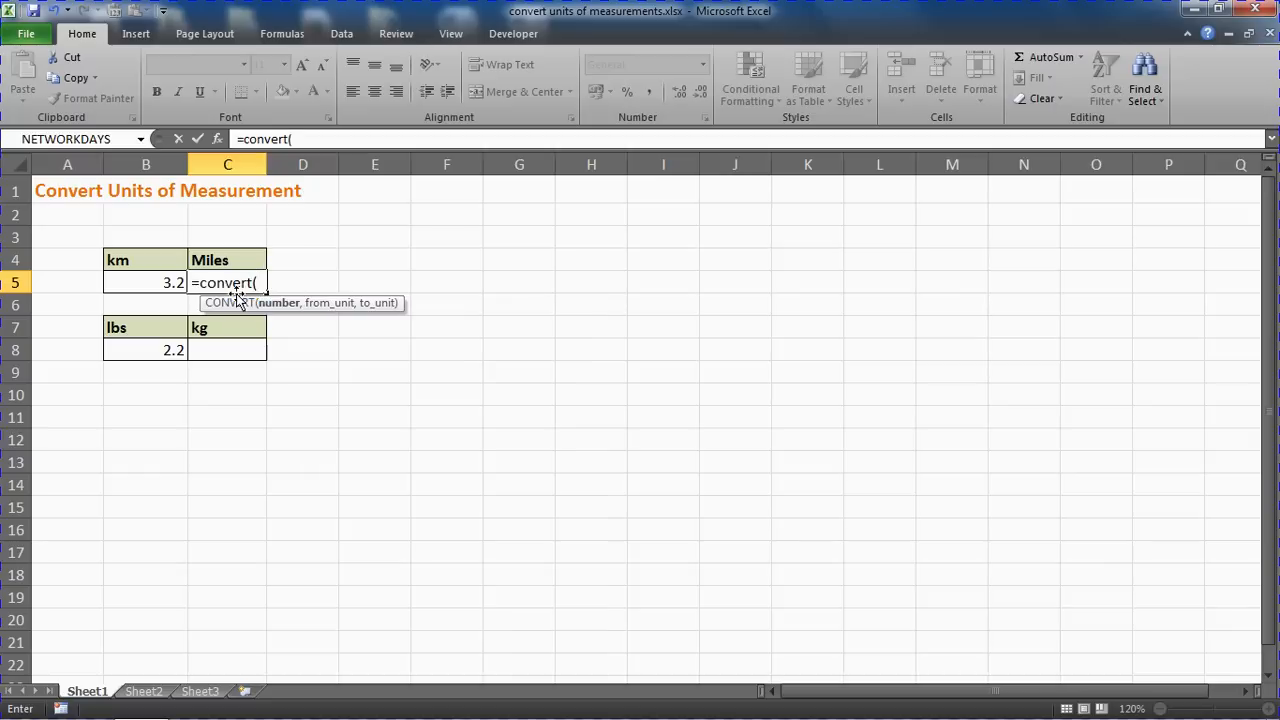
pyautogui.moveTo(380, 267)
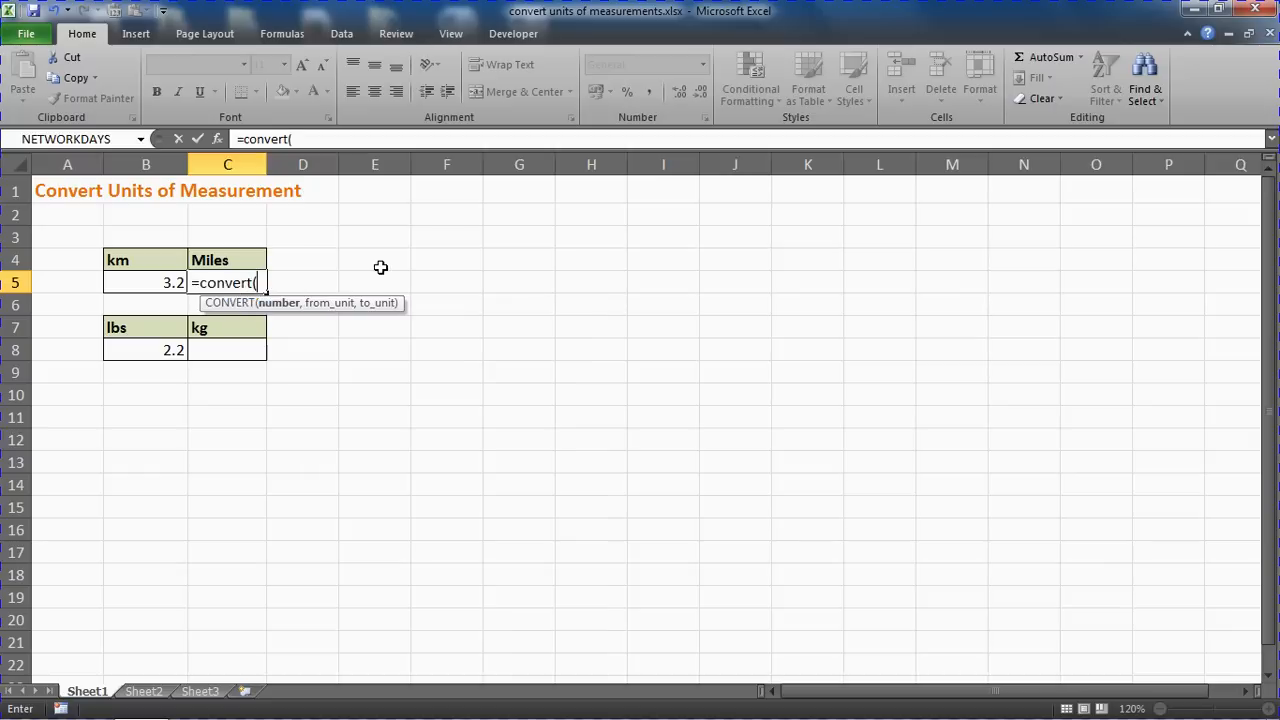
pyautogui.moveTo(315, 443)
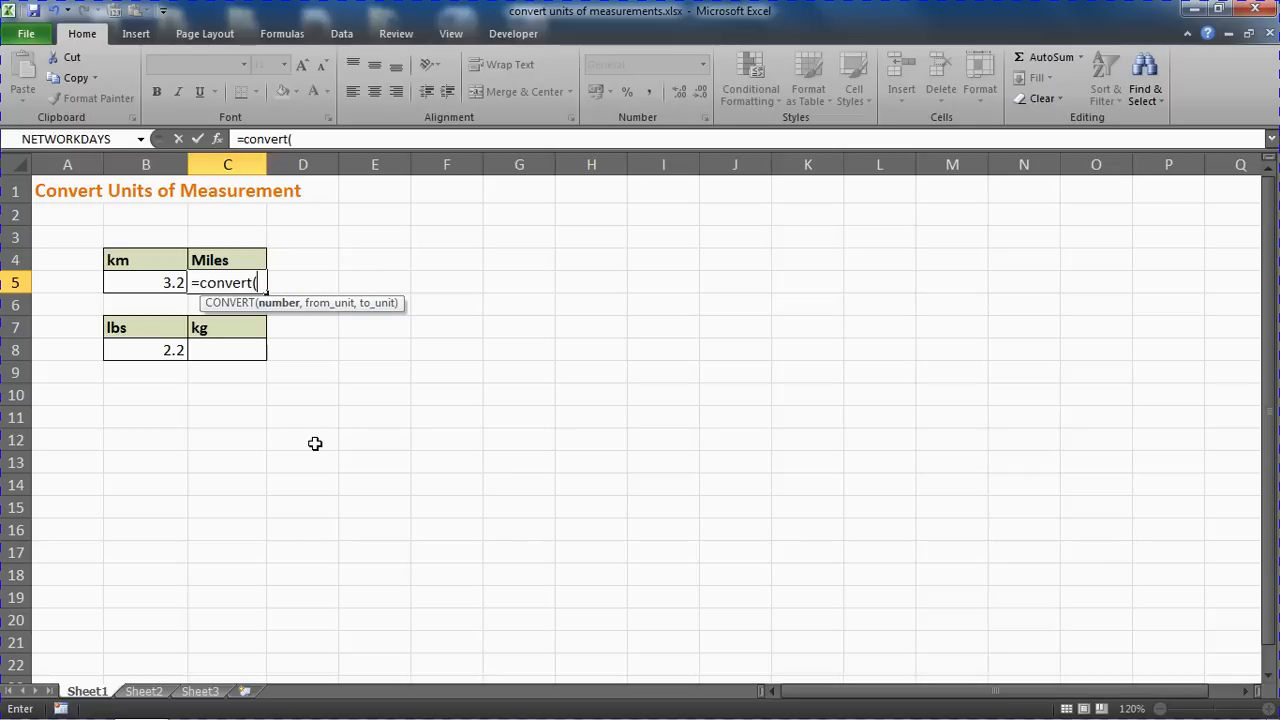
# - Insert B5 (3.2 km) as the CONVERT number argument, followed by a comma
pyautogui.click(146, 282)
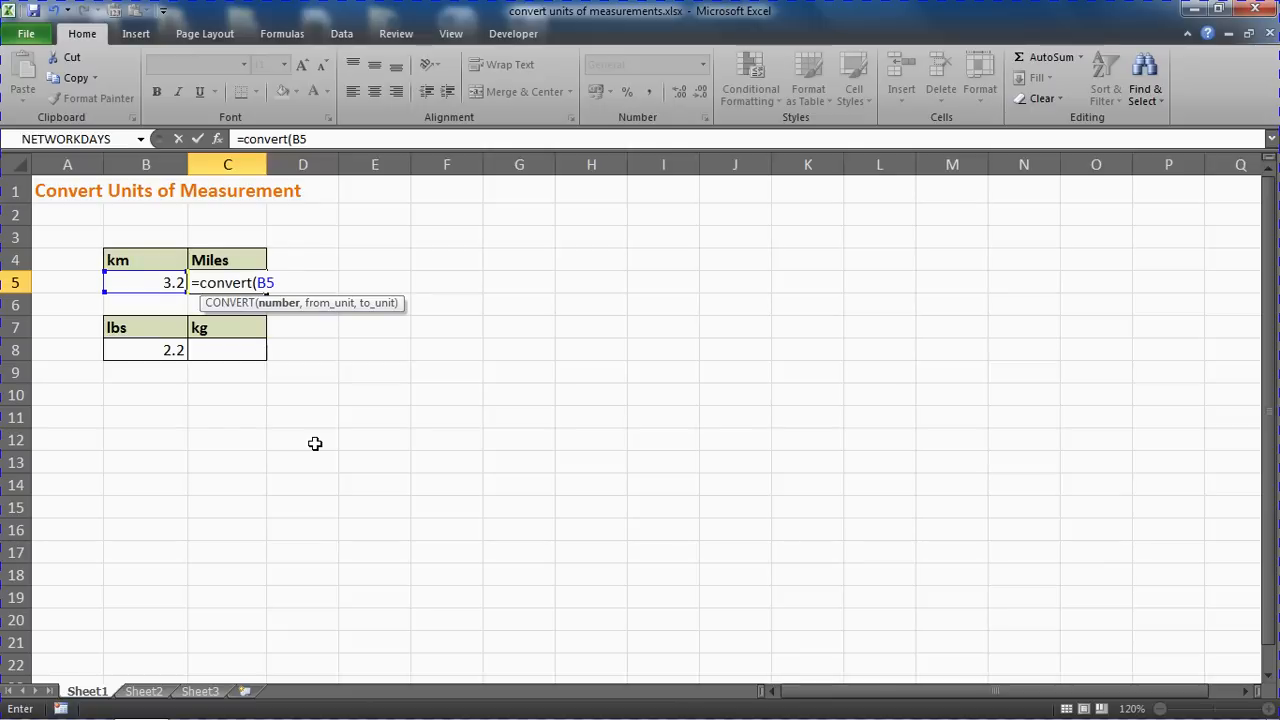
pyautogui.write(',')
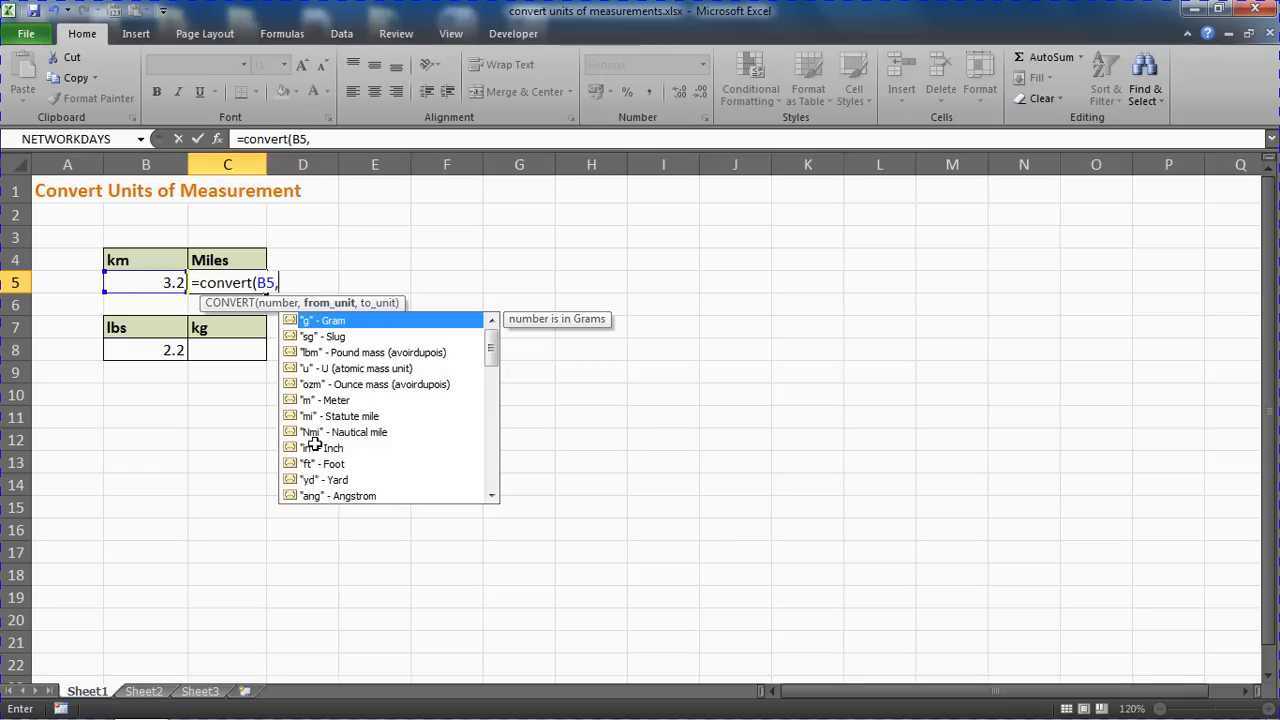
pyautogui.moveTo(443, 398)
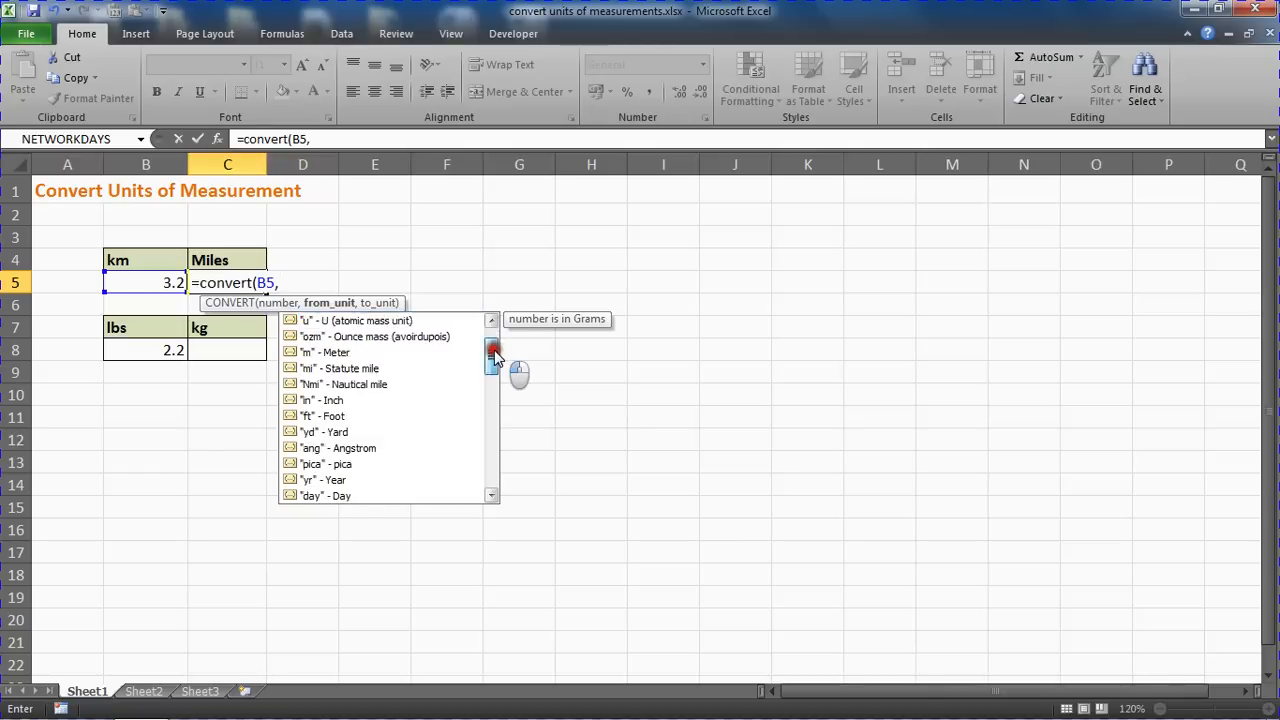
pyautogui.scroll(-3)
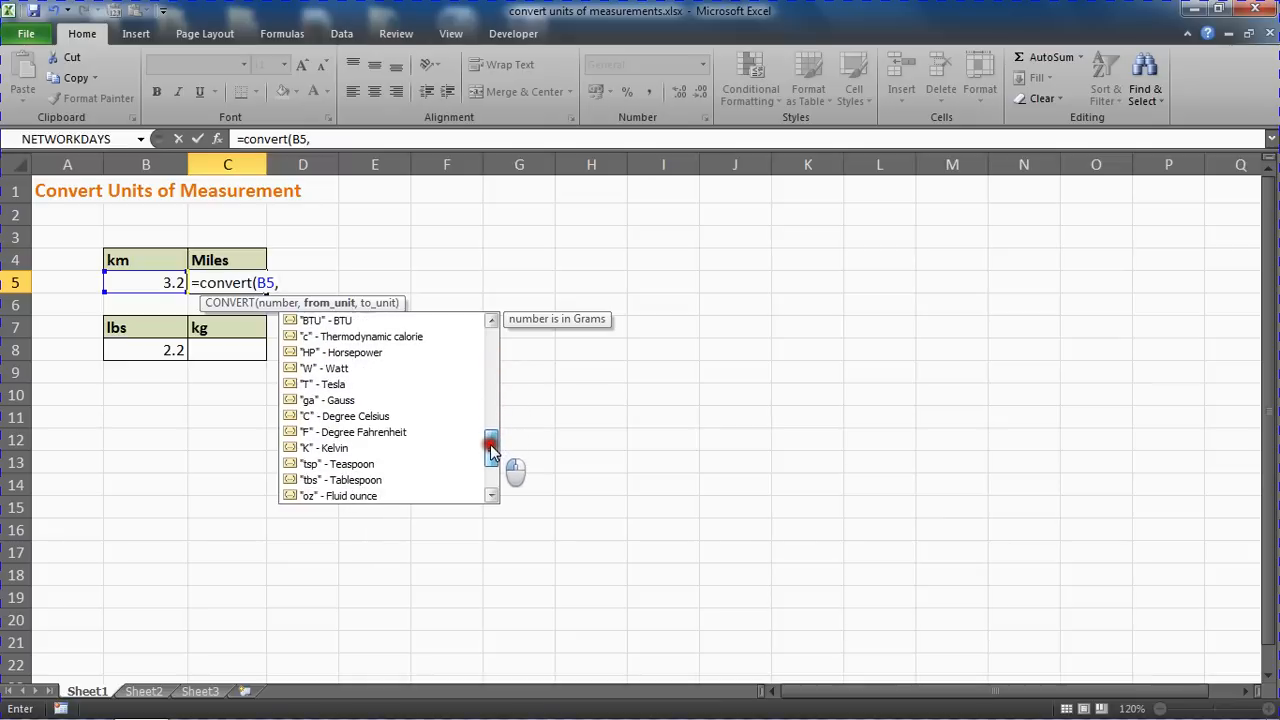
pyautogui.scroll(-3)
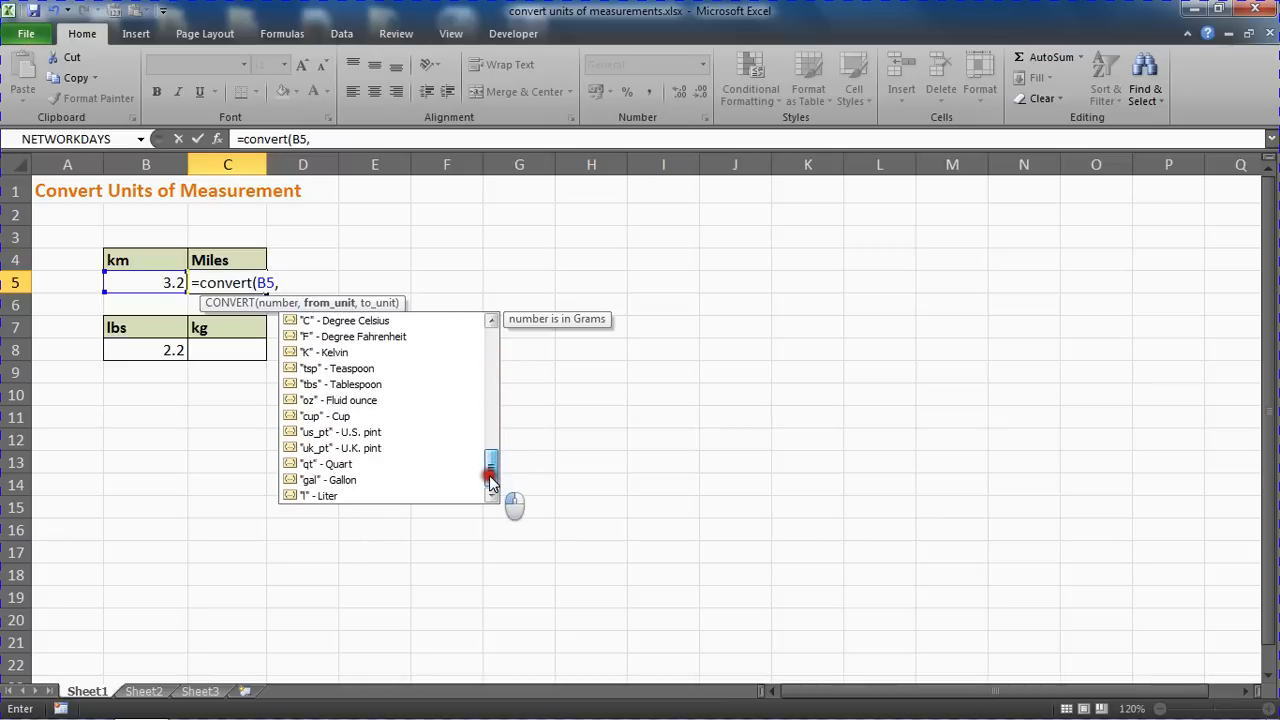
pyautogui.scroll(3)
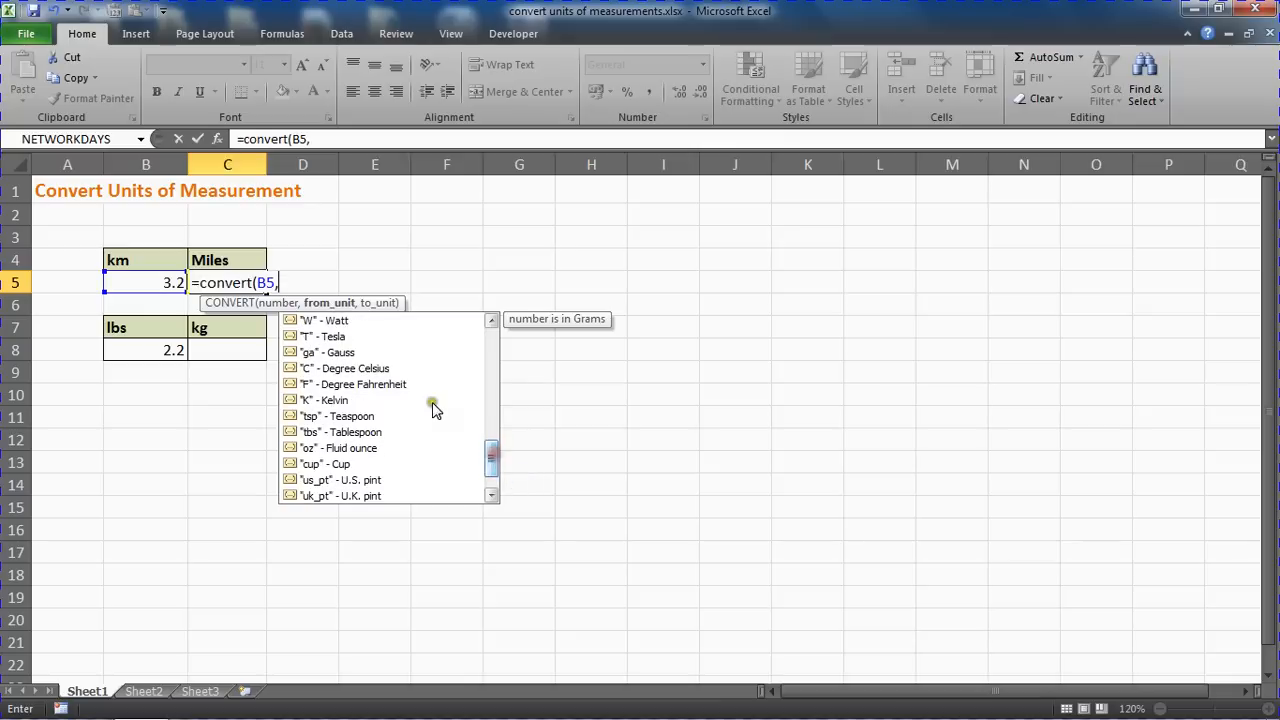
pyautogui.moveTo(408, 458)
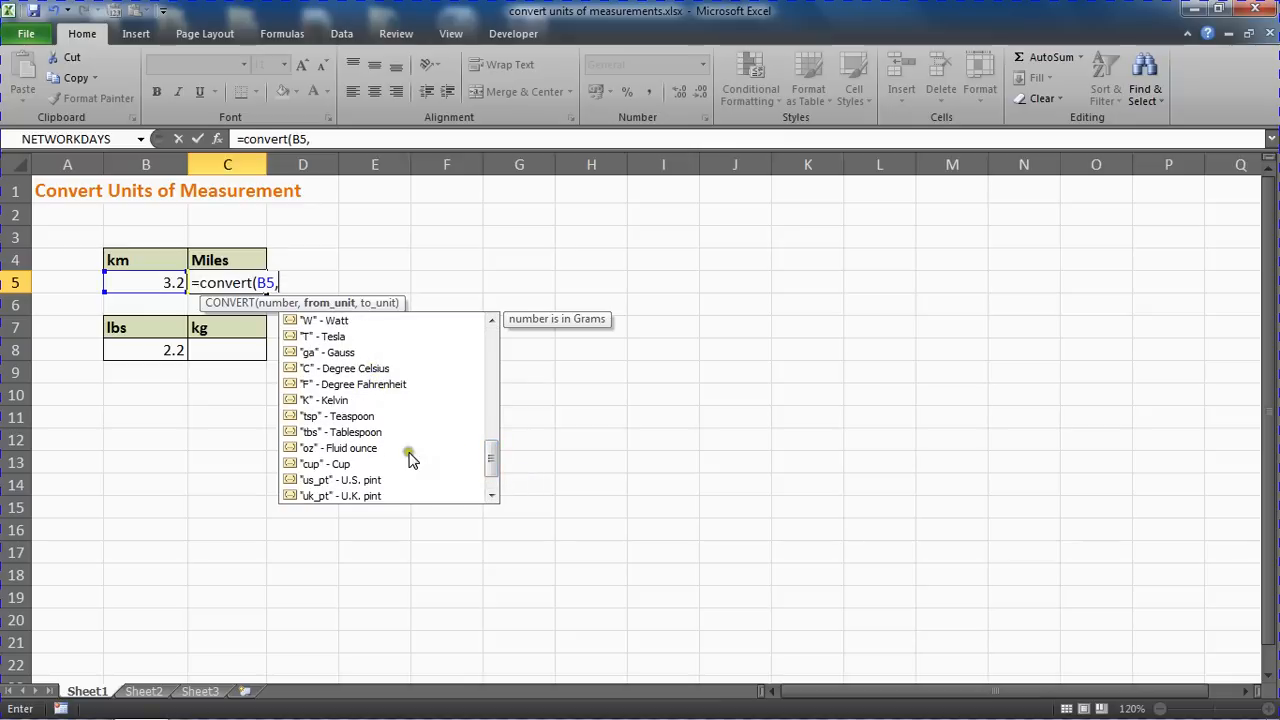
pyautogui.moveTo(491, 460)
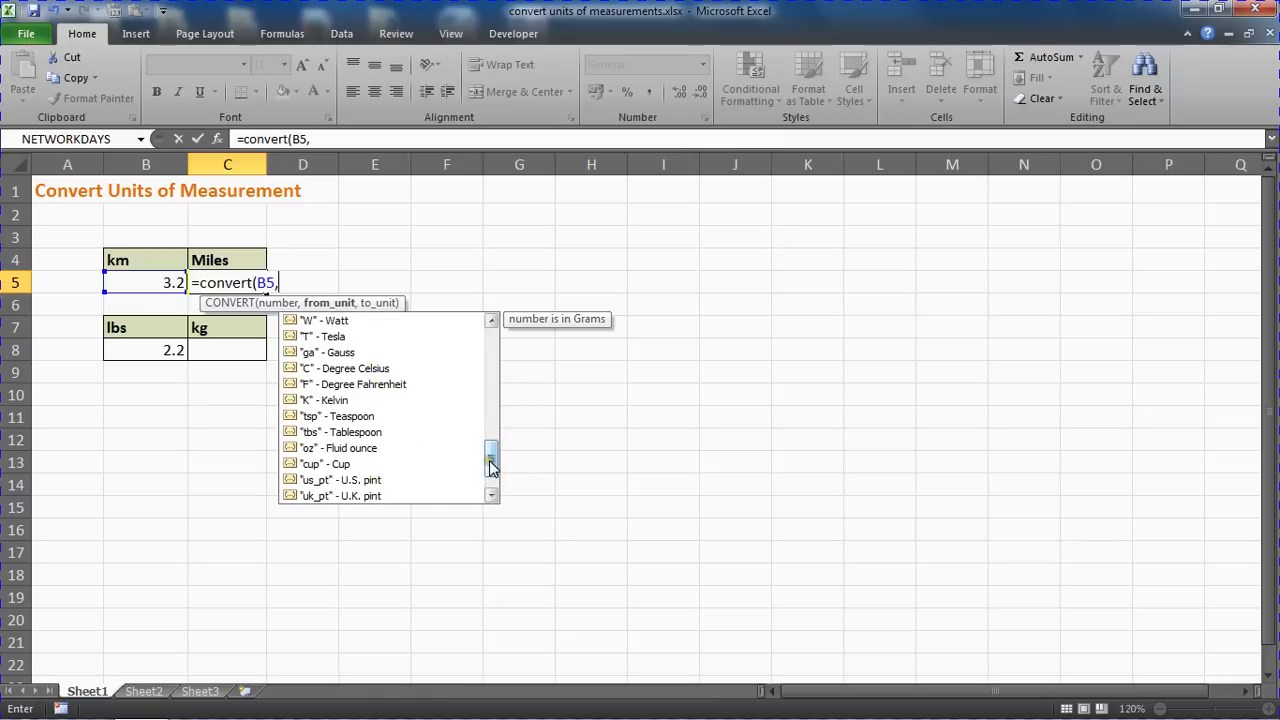
pyautogui.scroll(3)
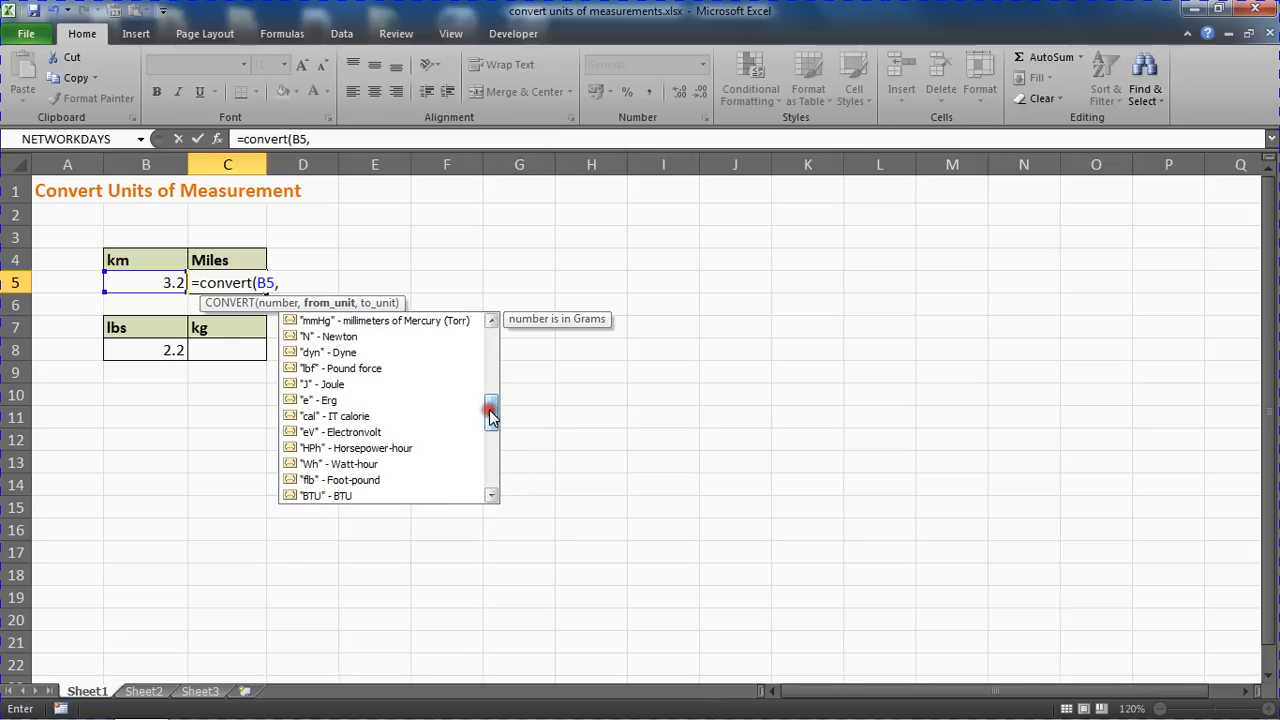
pyautogui.moveTo(320, 378)
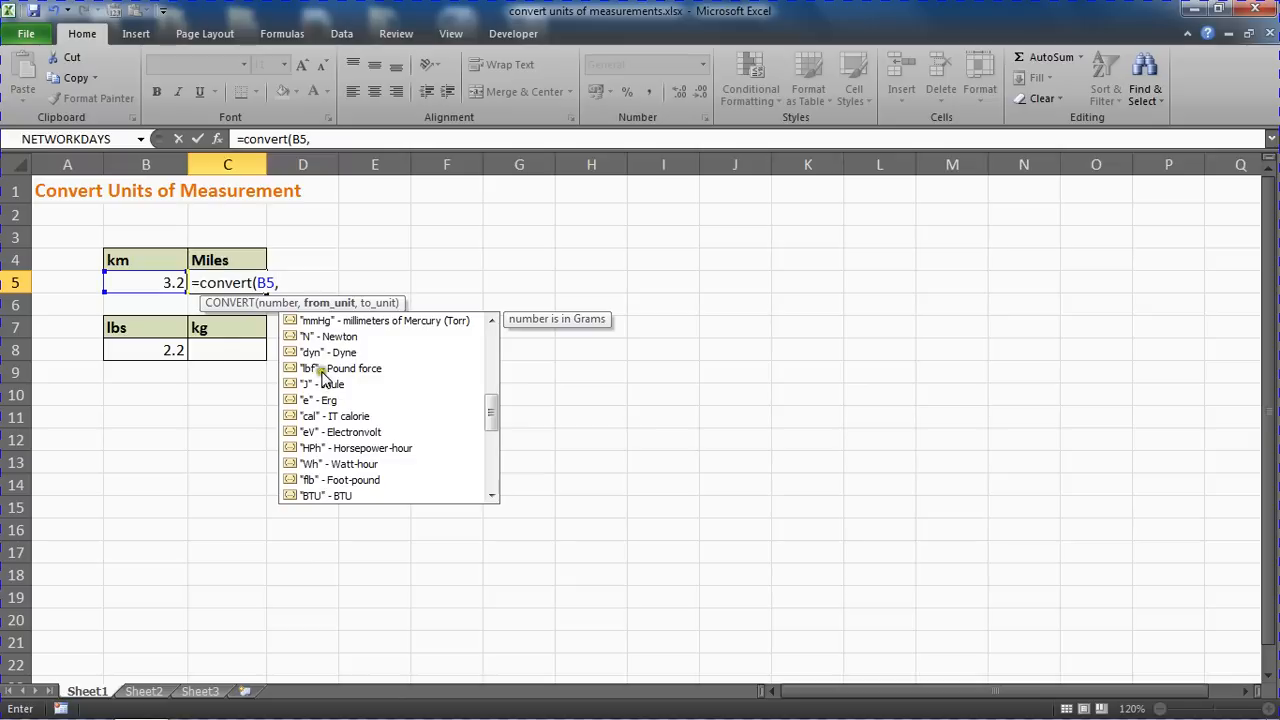
pyautogui.moveTo(305, 375)
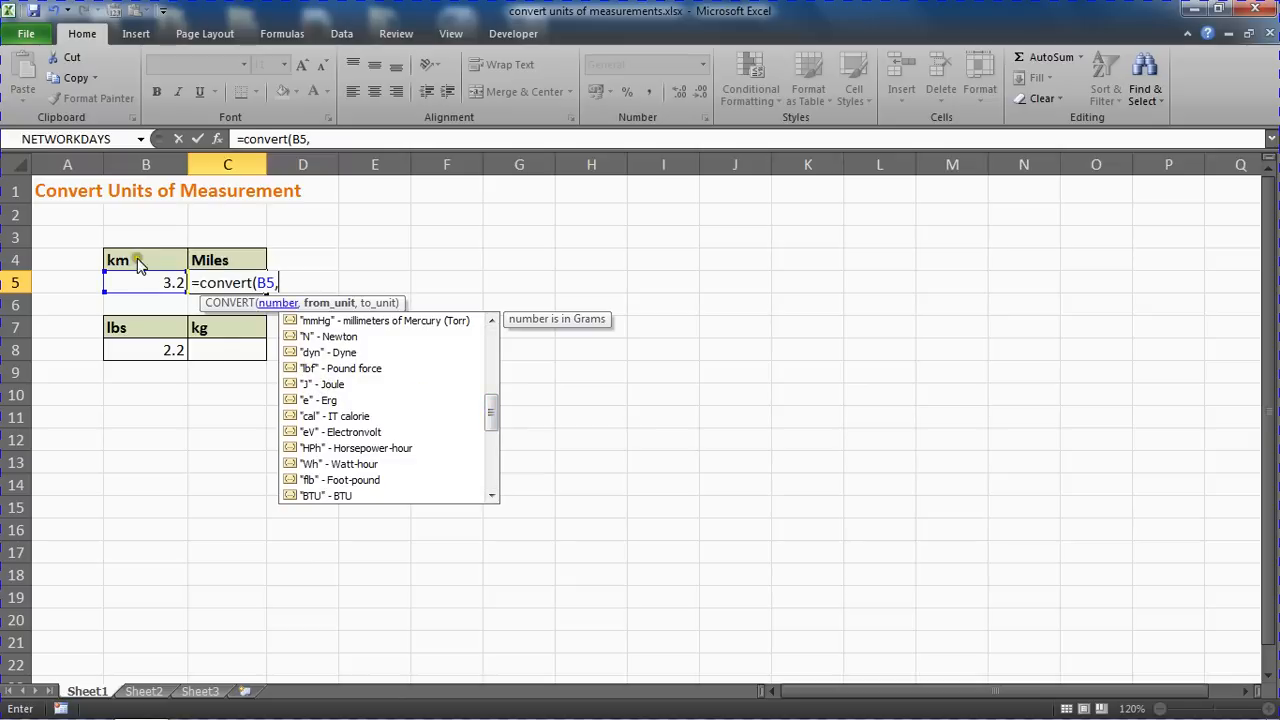
pyautogui.scroll(3)
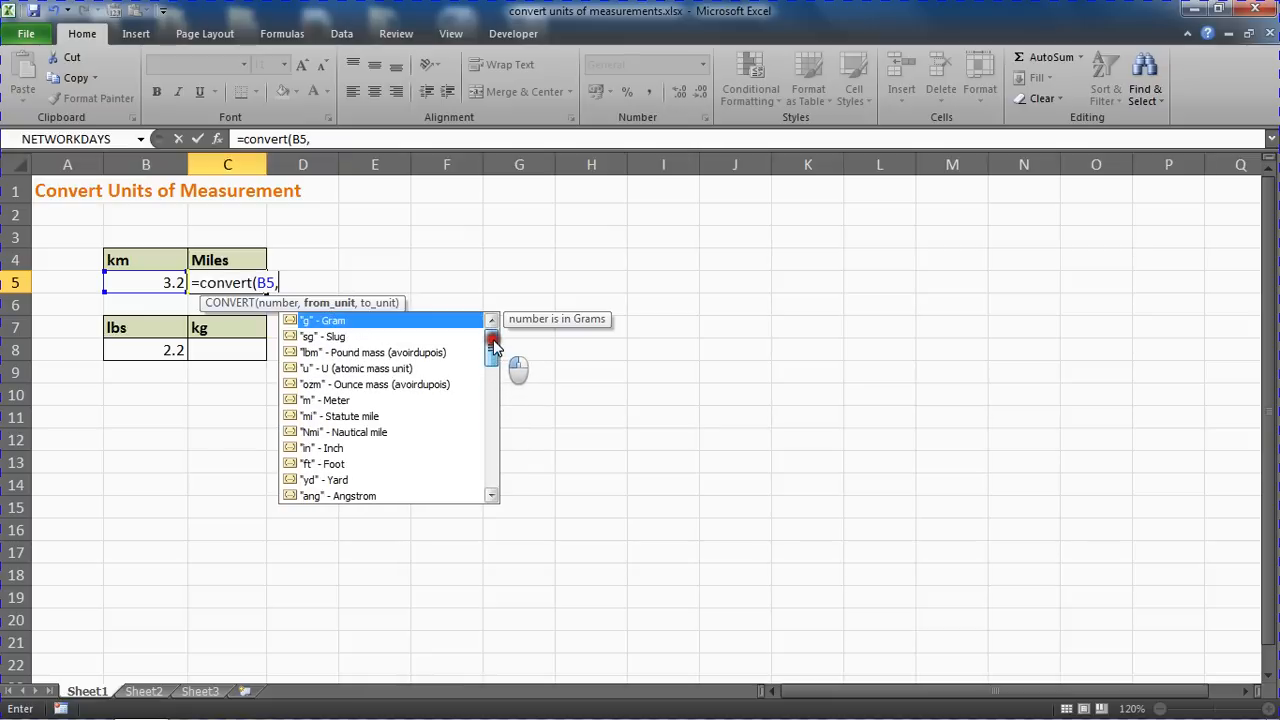
pyautogui.moveTo(345, 400)
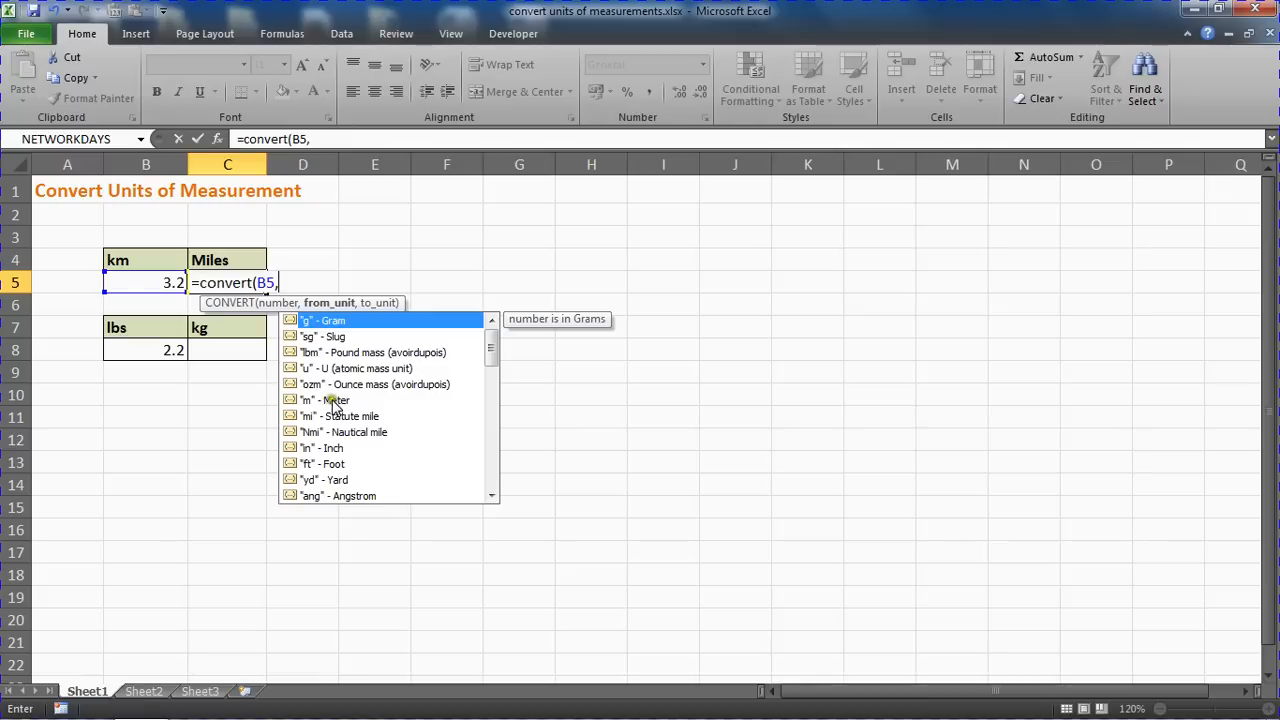
pyautogui.moveTo(343, 416)
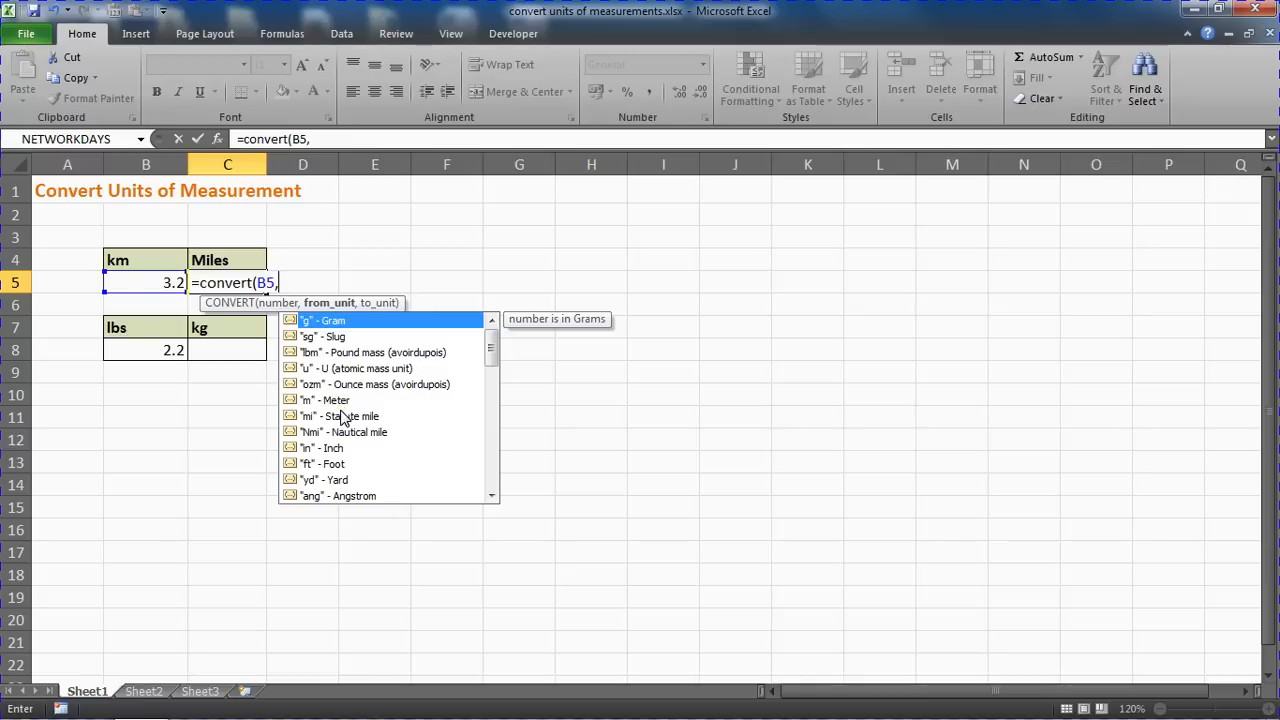
# - Complete =convert(B5,"km","mi") in C5, giving 1.988388 miles
pyautogui.write('"')
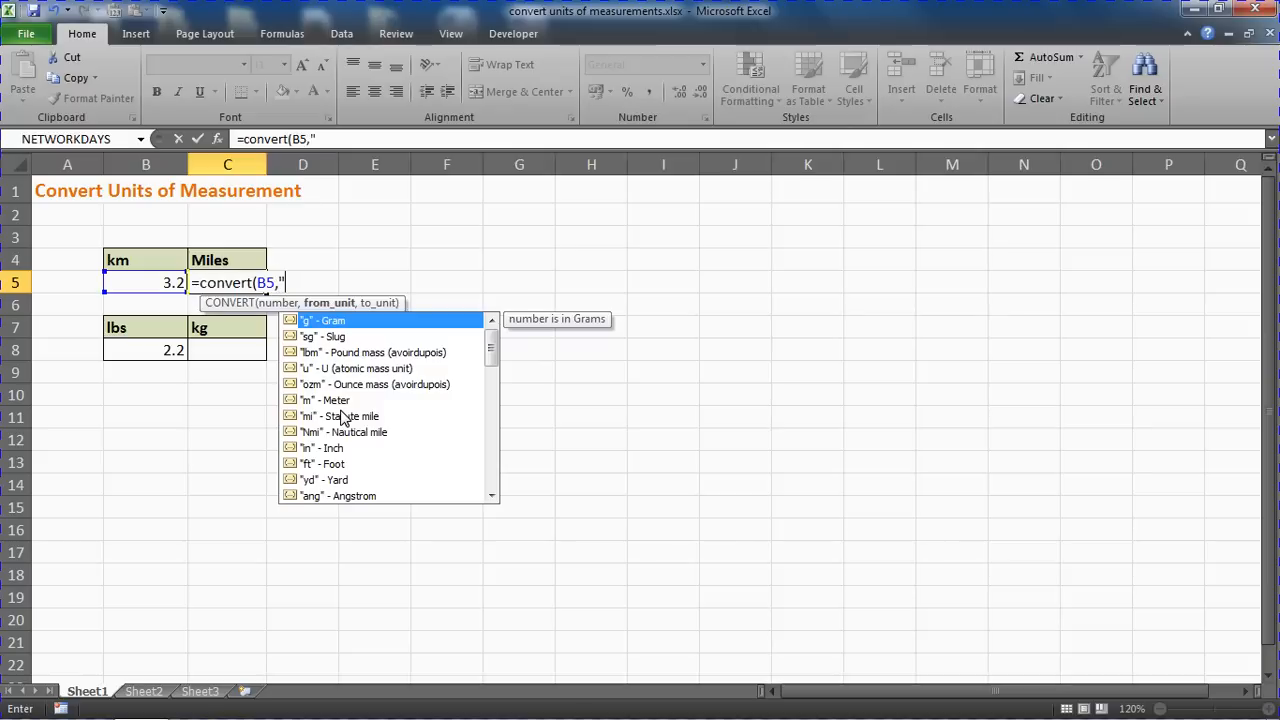
pyautogui.write('km')
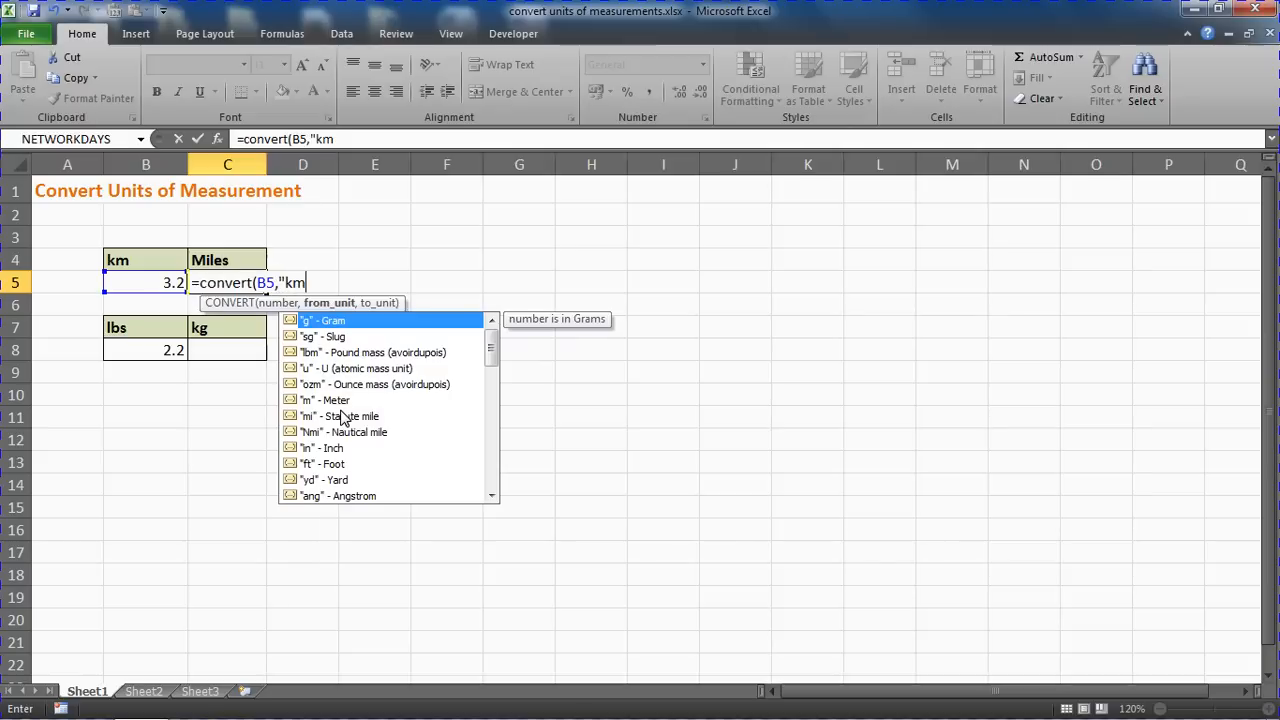
pyautogui.write(',')
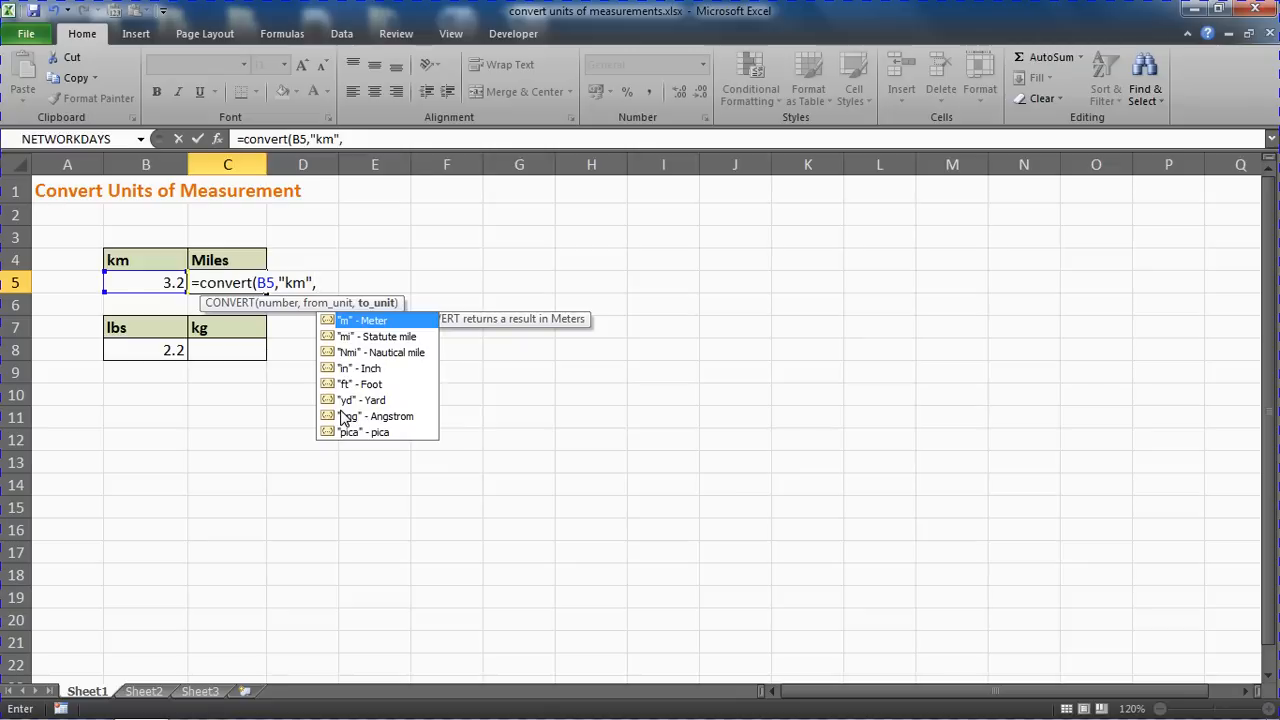
pyautogui.moveTo(325, 337)
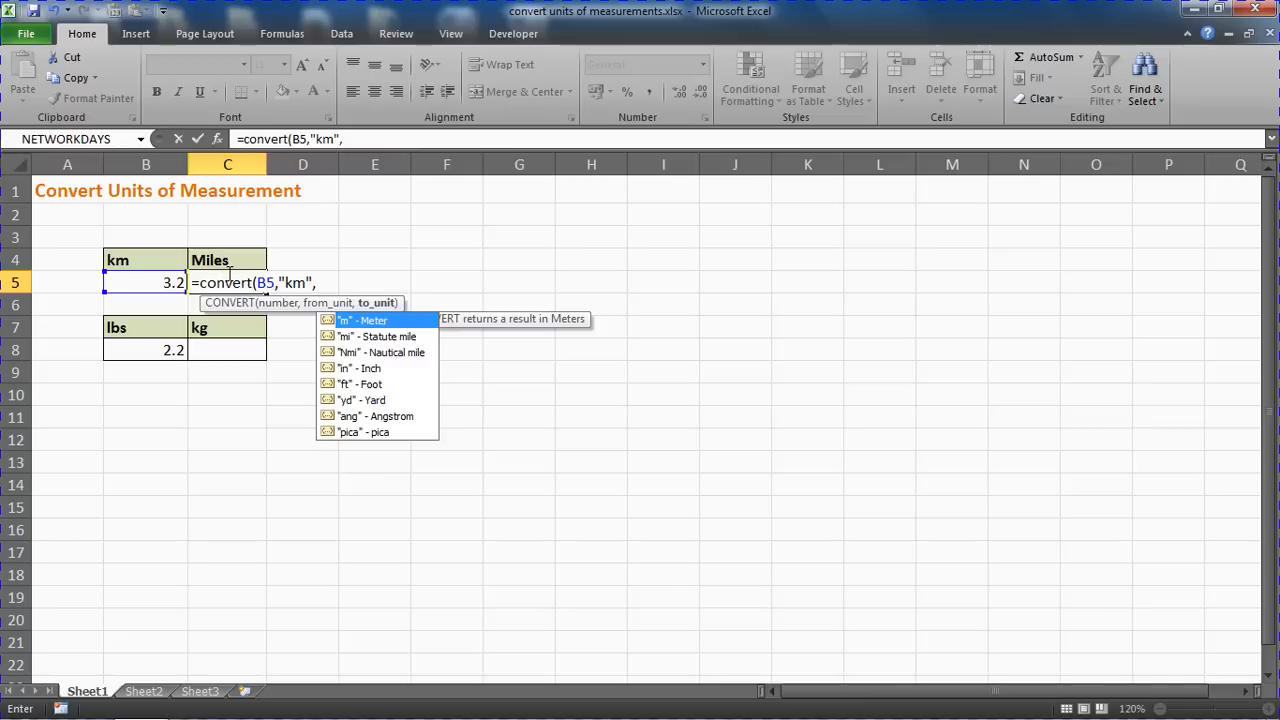
pyautogui.moveTo(385, 345)
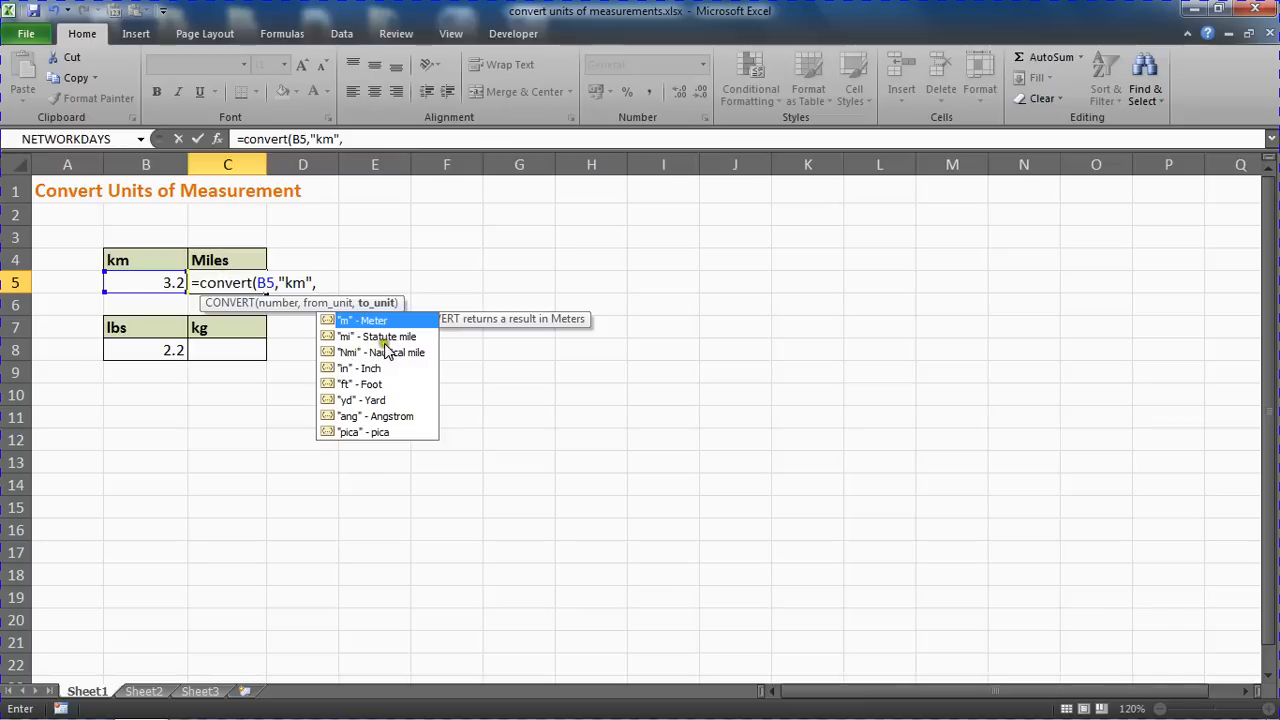
pyautogui.moveTo(376, 336)
pyautogui.write('"mi')
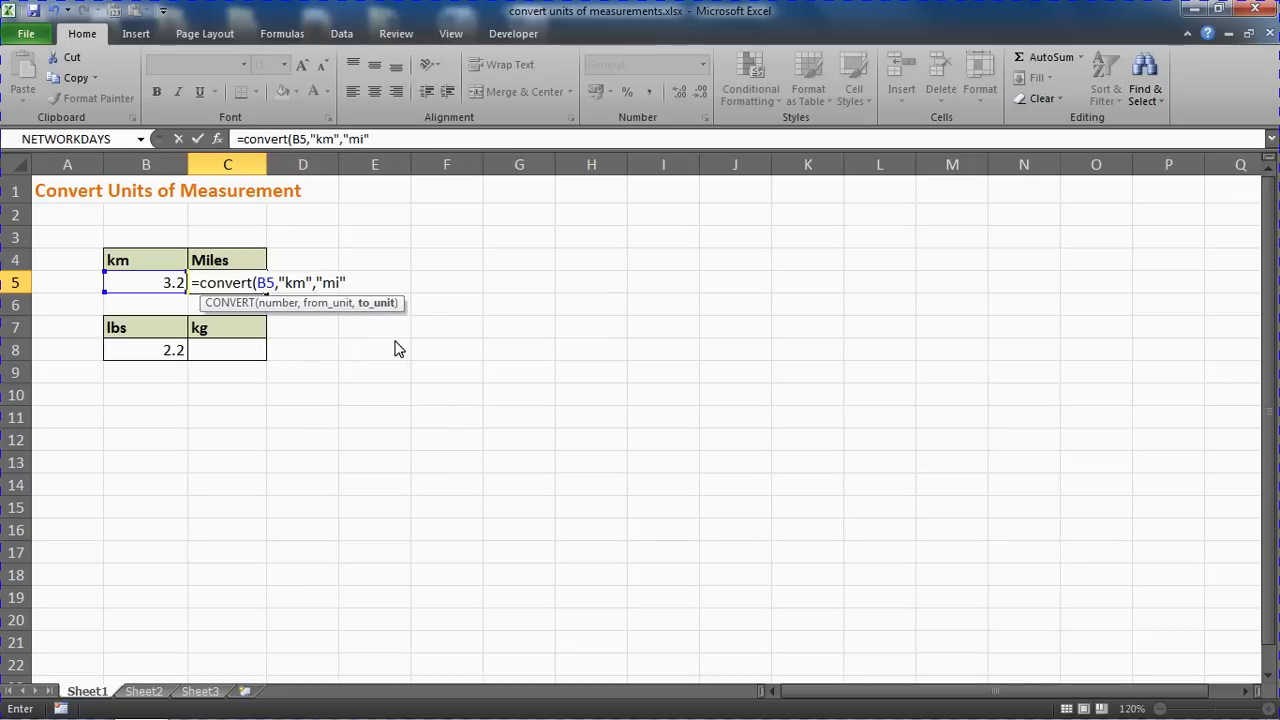
pyautogui.write(')')
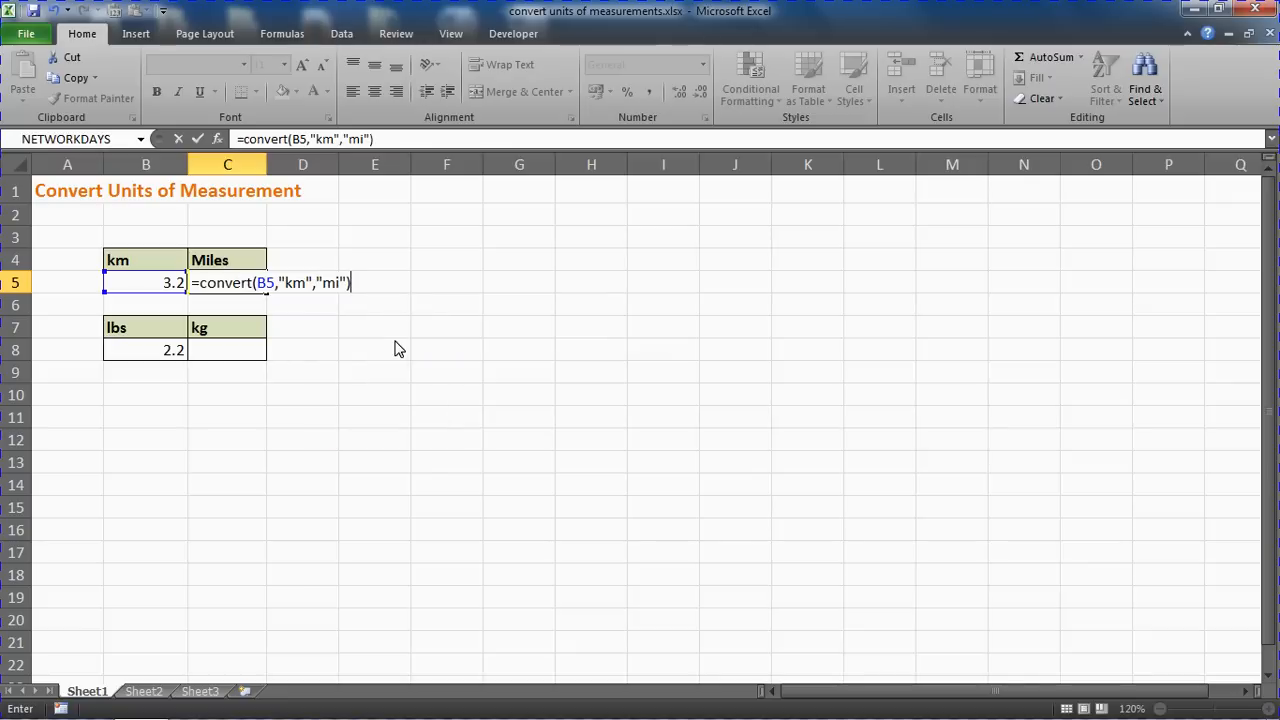
pyautogui.press('Return')
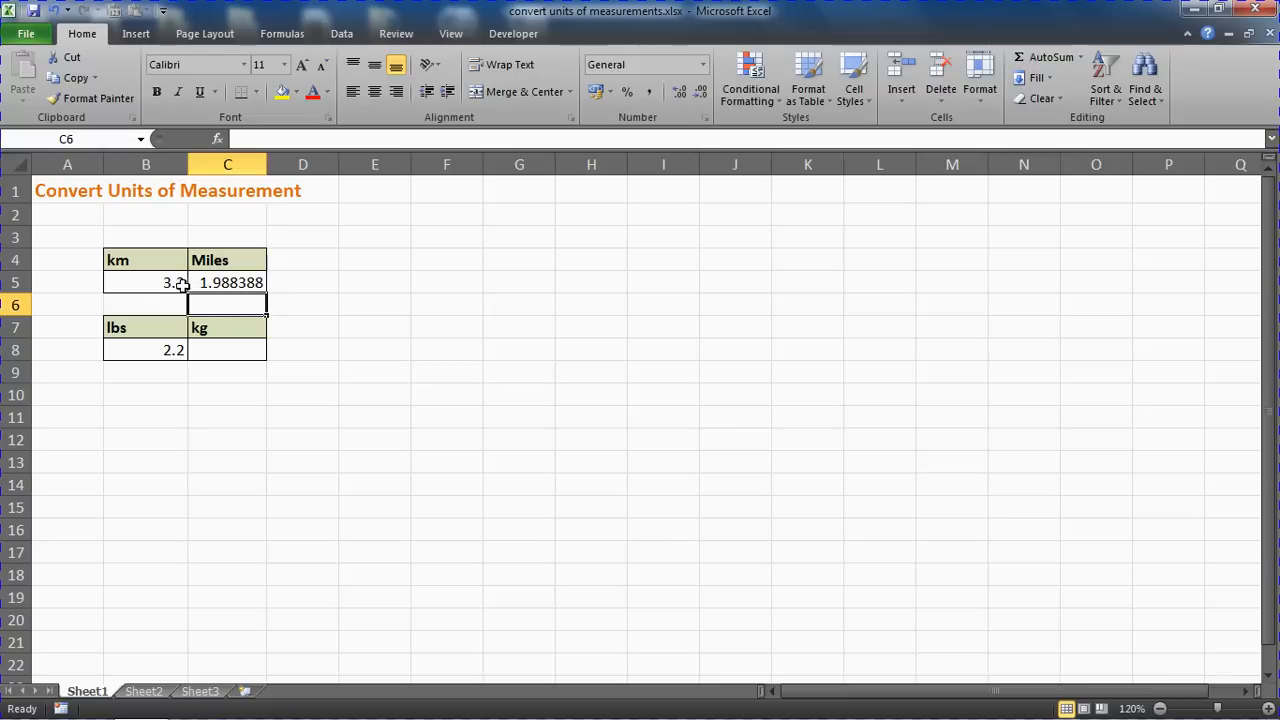
pyautogui.click(146, 282)
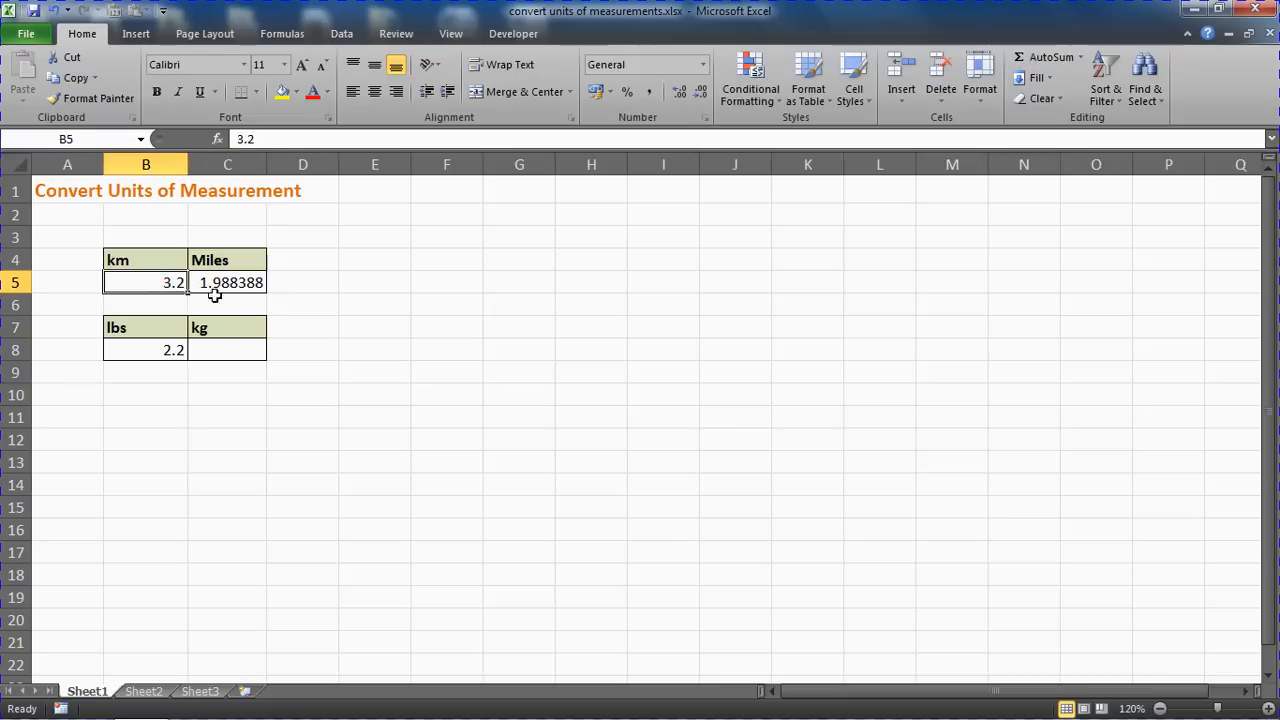
pyautogui.moveTo(256, 297)
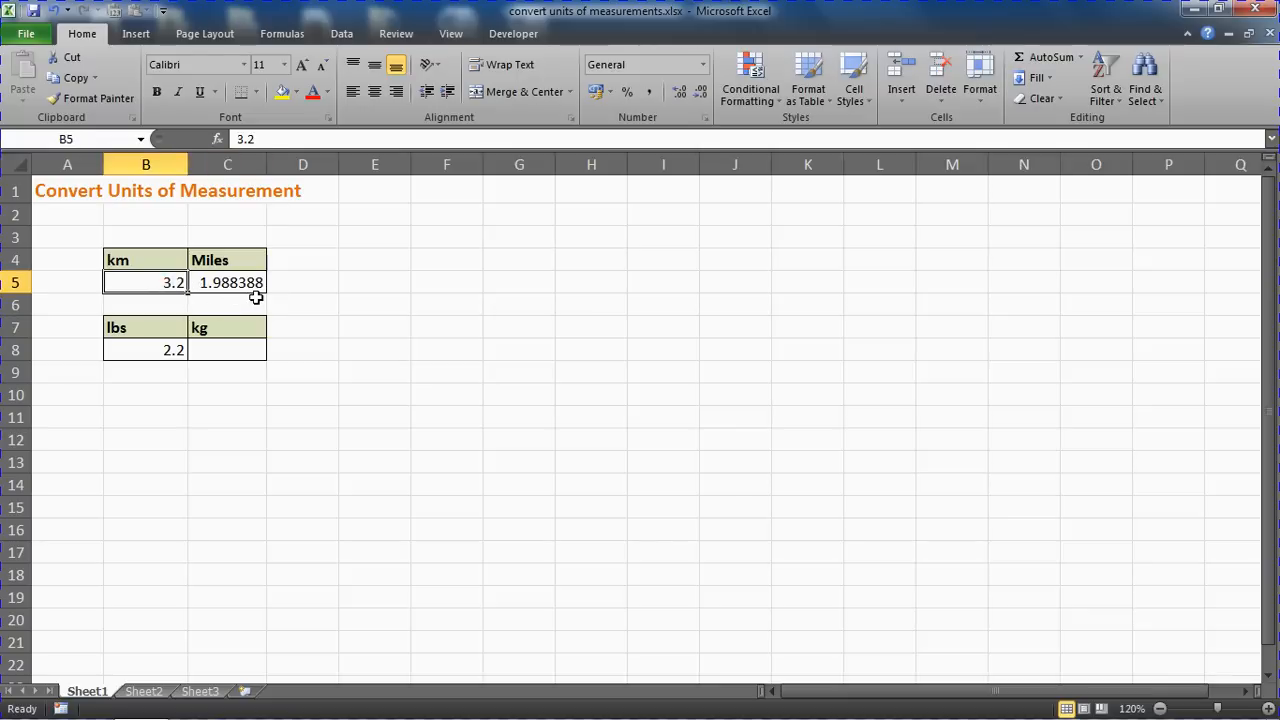
pyautogui.click(227, 282)
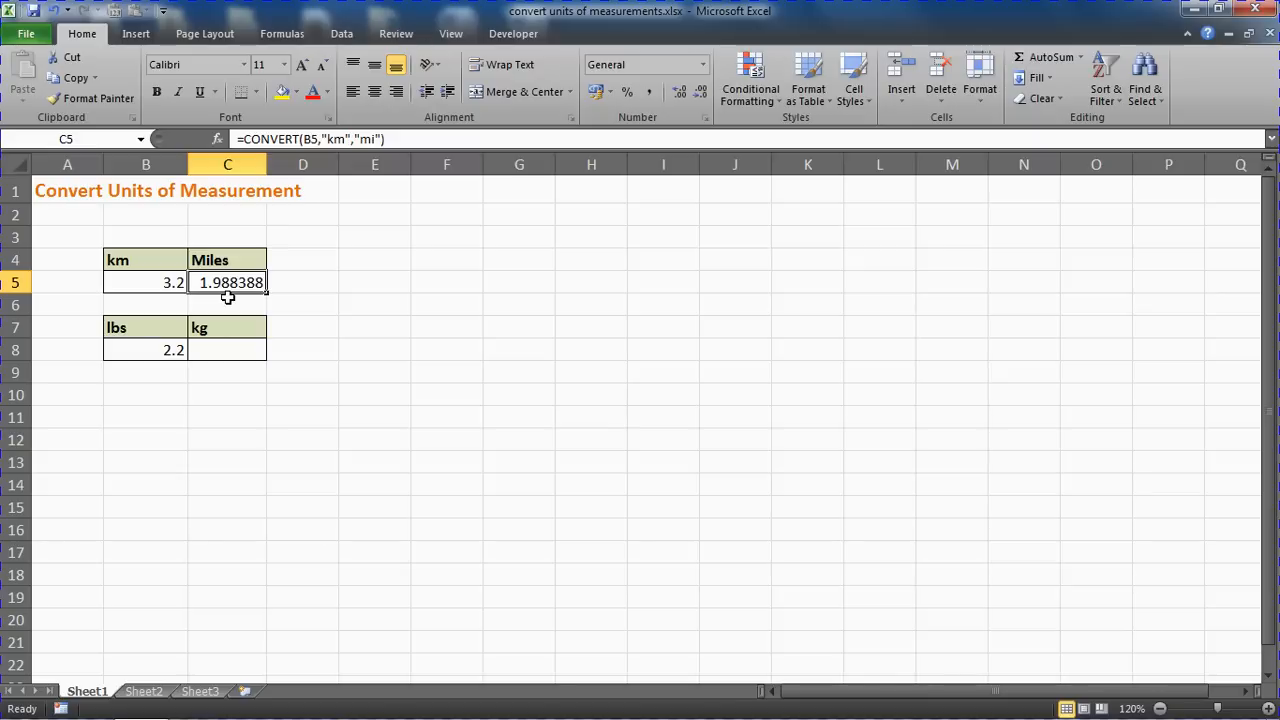
pyautogui.moveTo(247, 297)
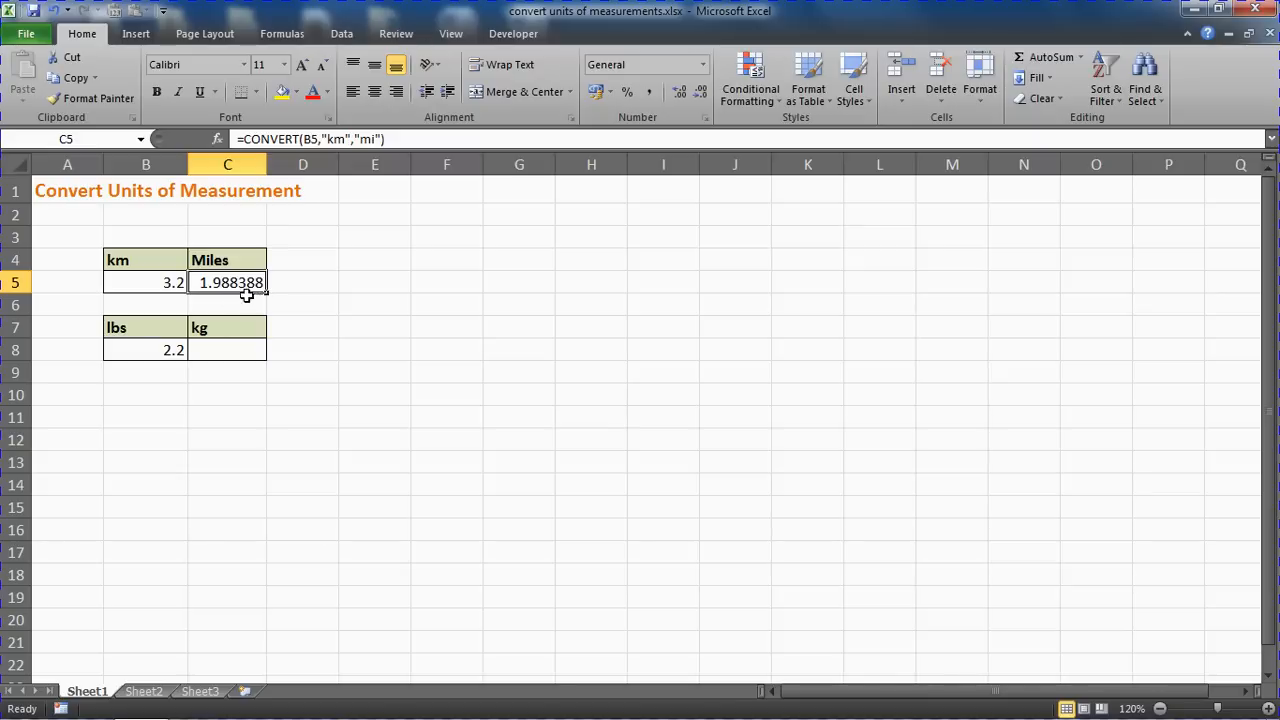
pyautogui.moveTo(425, 213)
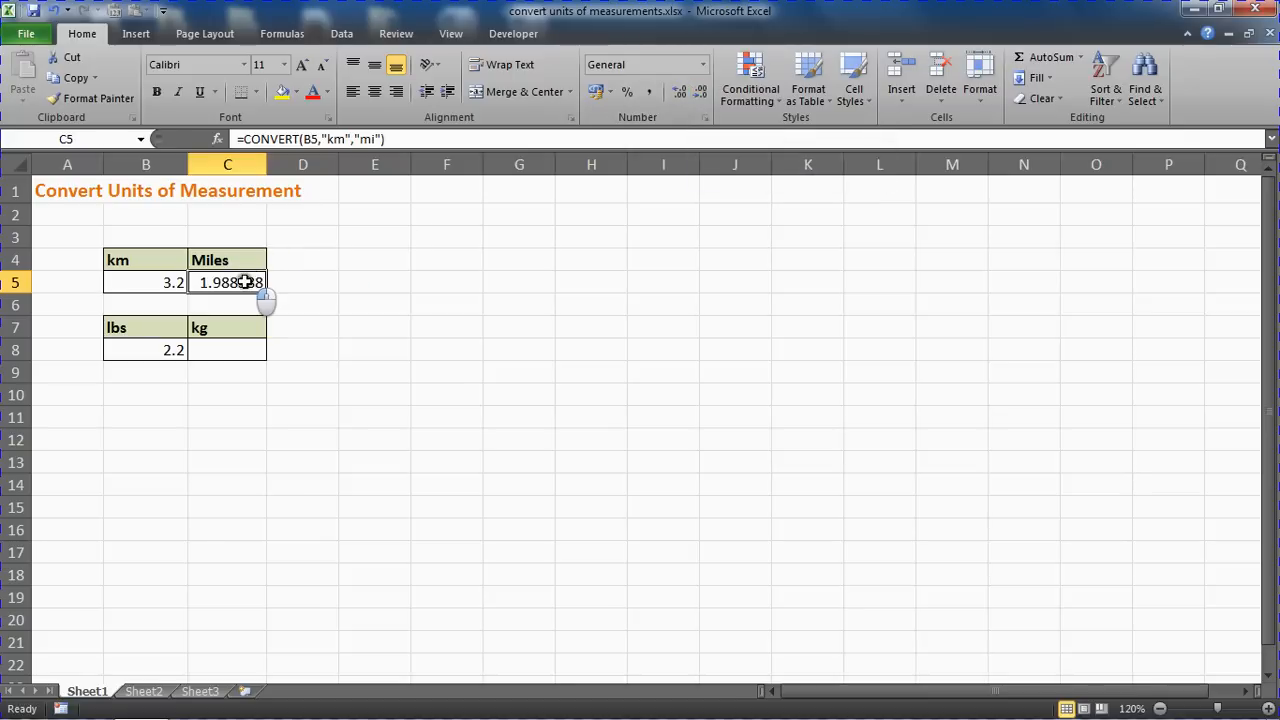
# - Change C5 to =ROUND(CONVERT(B5,"km","mi"),2) so it displays 1.99
pyautogui.doubleClick(227, 281)
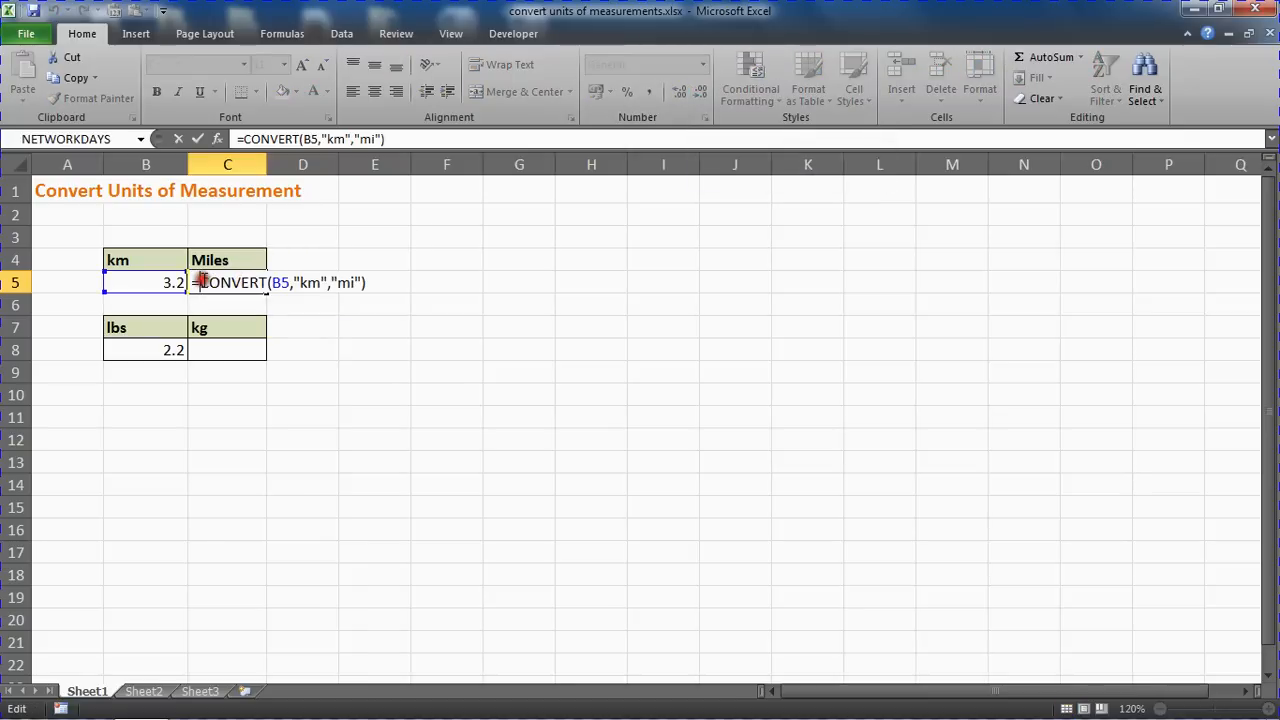
pyautogui.write('round(')
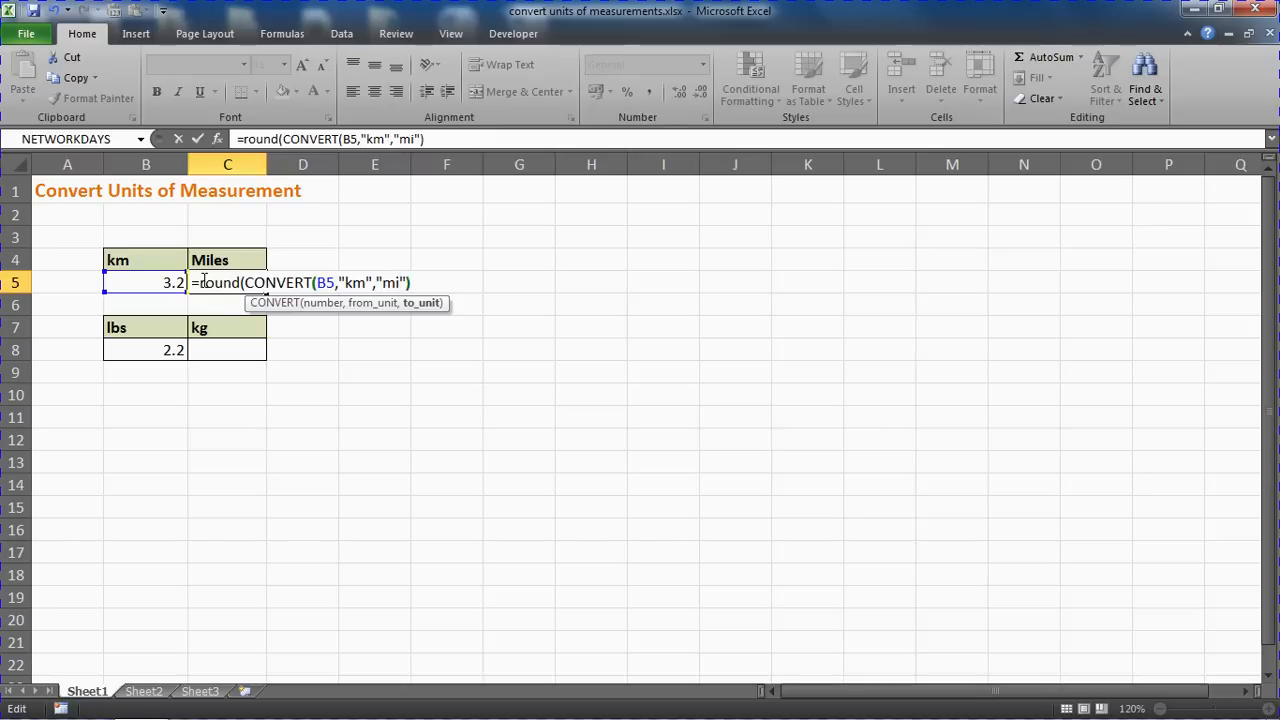
pyautogui.write(',')
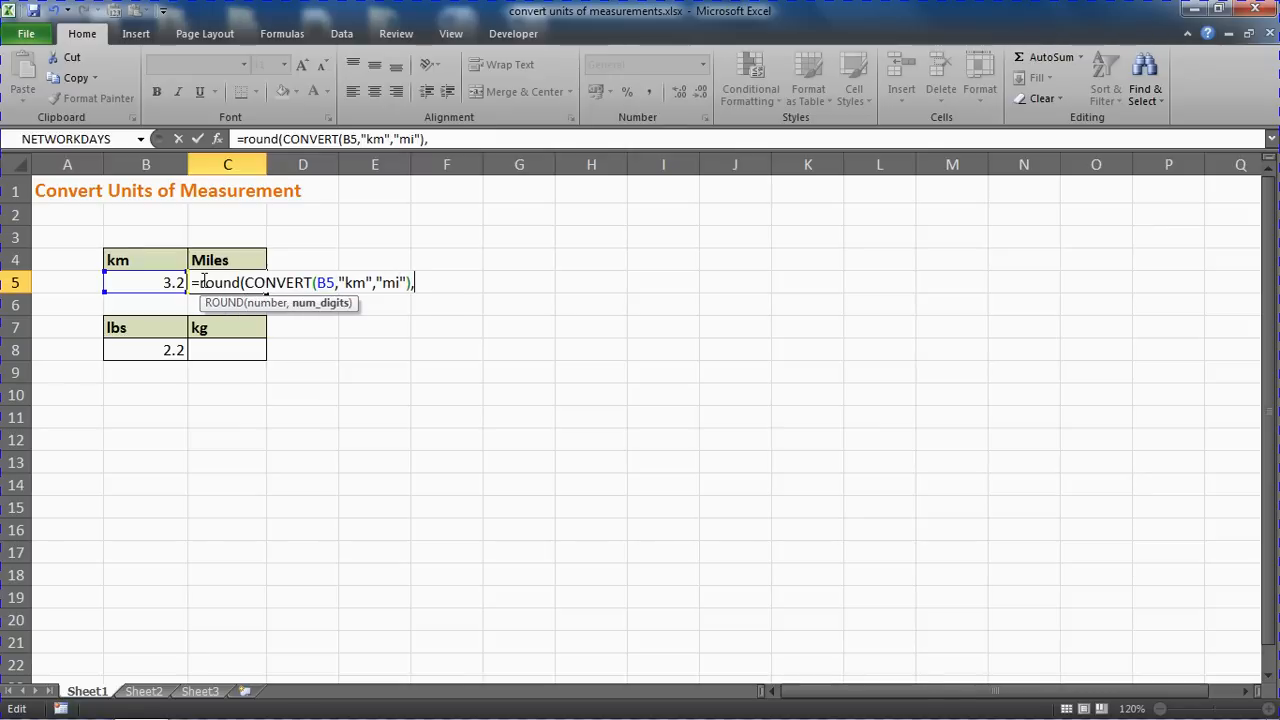
pyautogui.write('2')
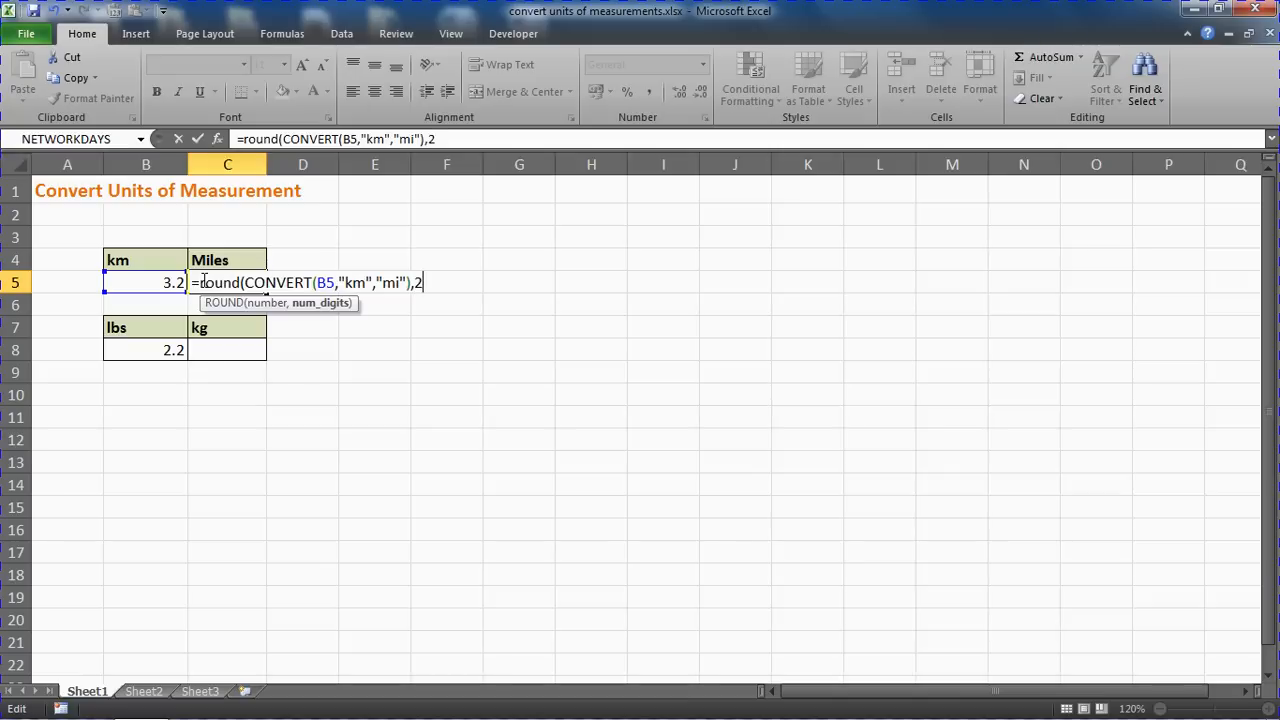
pyautogui.write(')')
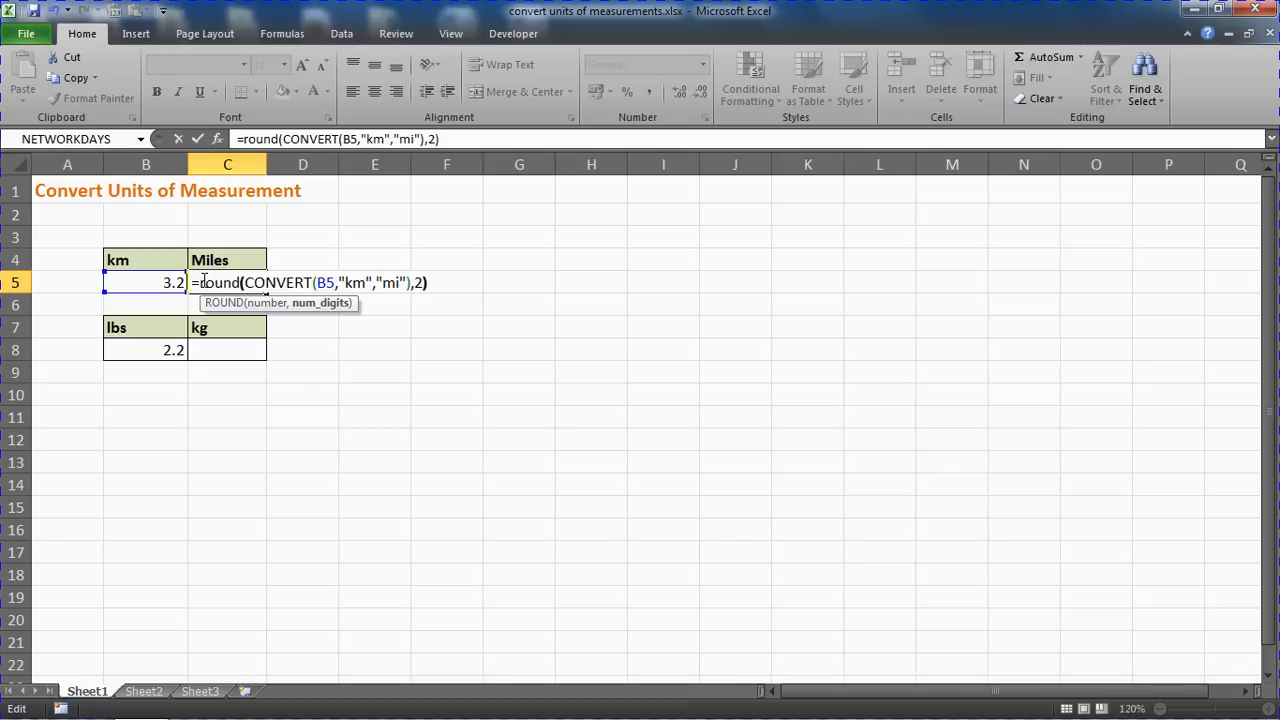
pyautogui.press('Return')
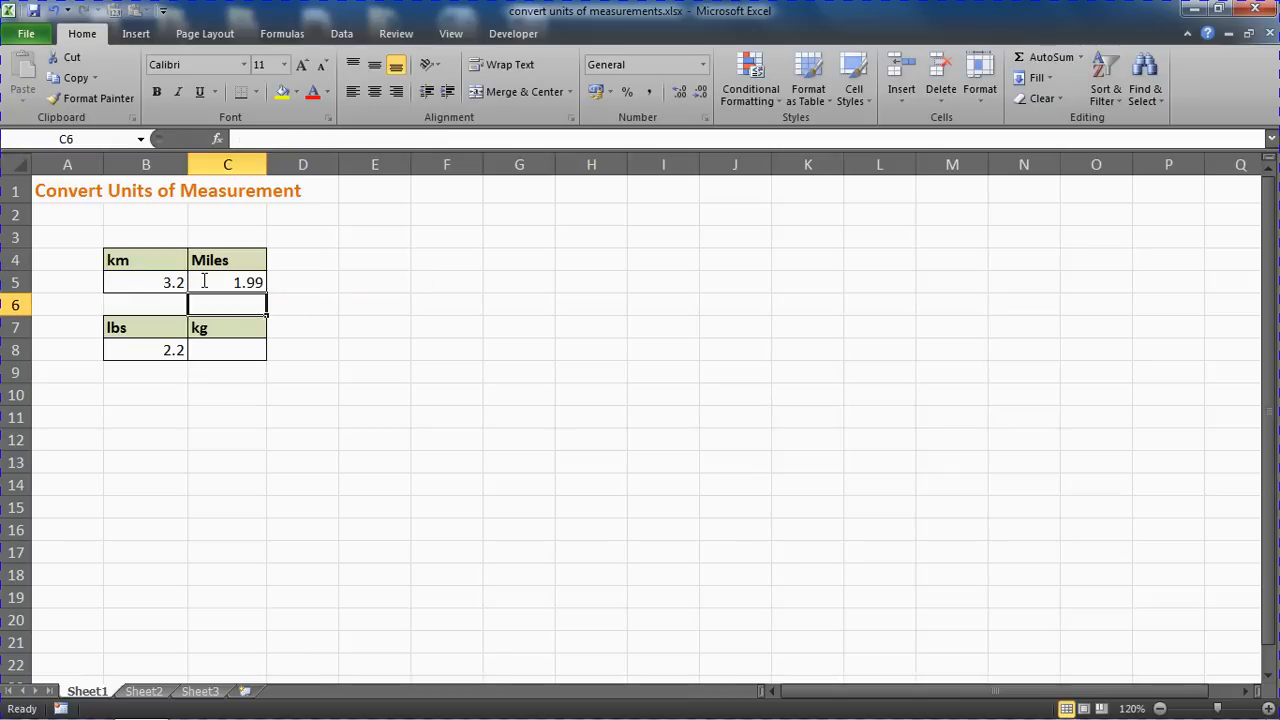
pyautogui.click(227, 282)
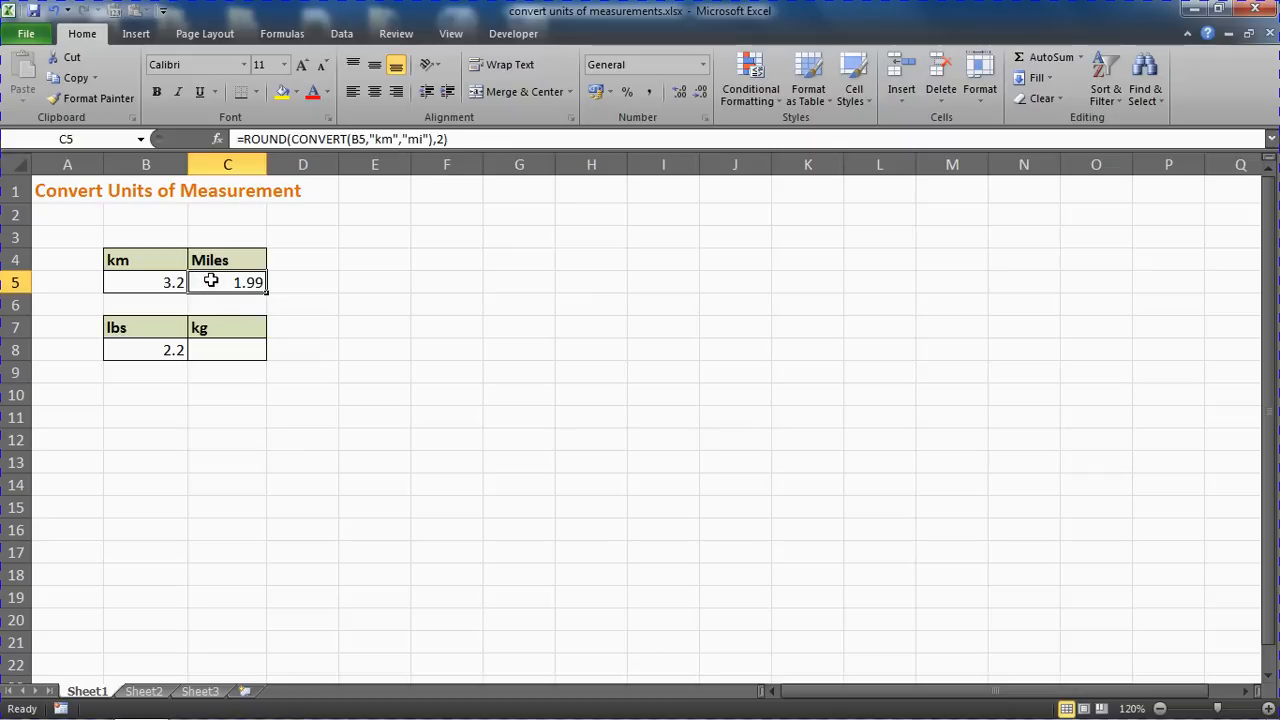
pyautogui.moveTo(413, 190)
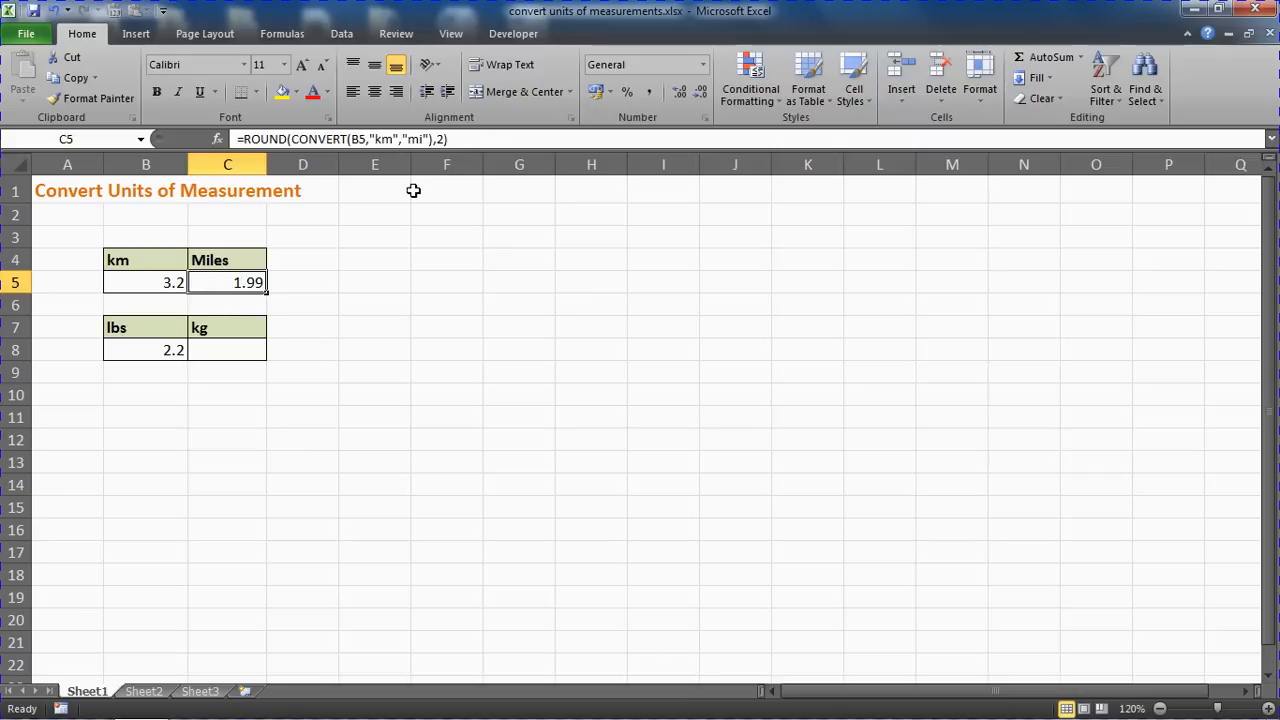
pyautogui.moveTo(242, 312)
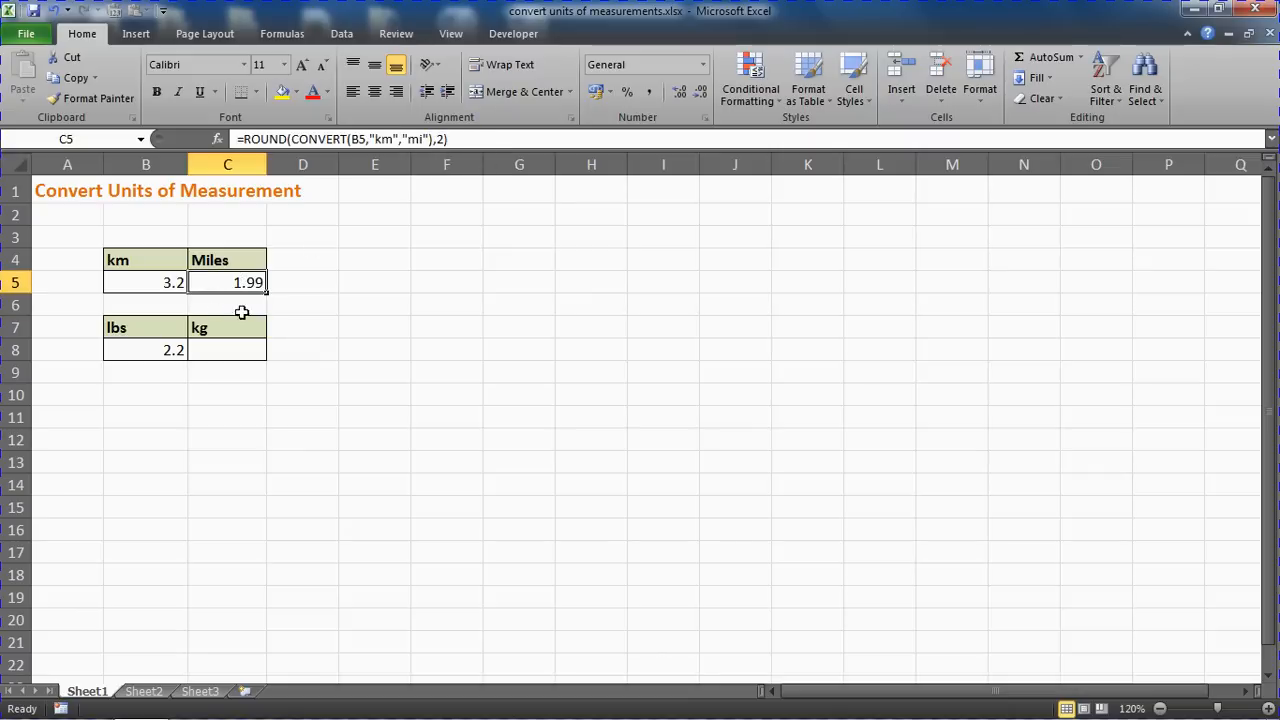
pyautogui.moveTo(255, 290)
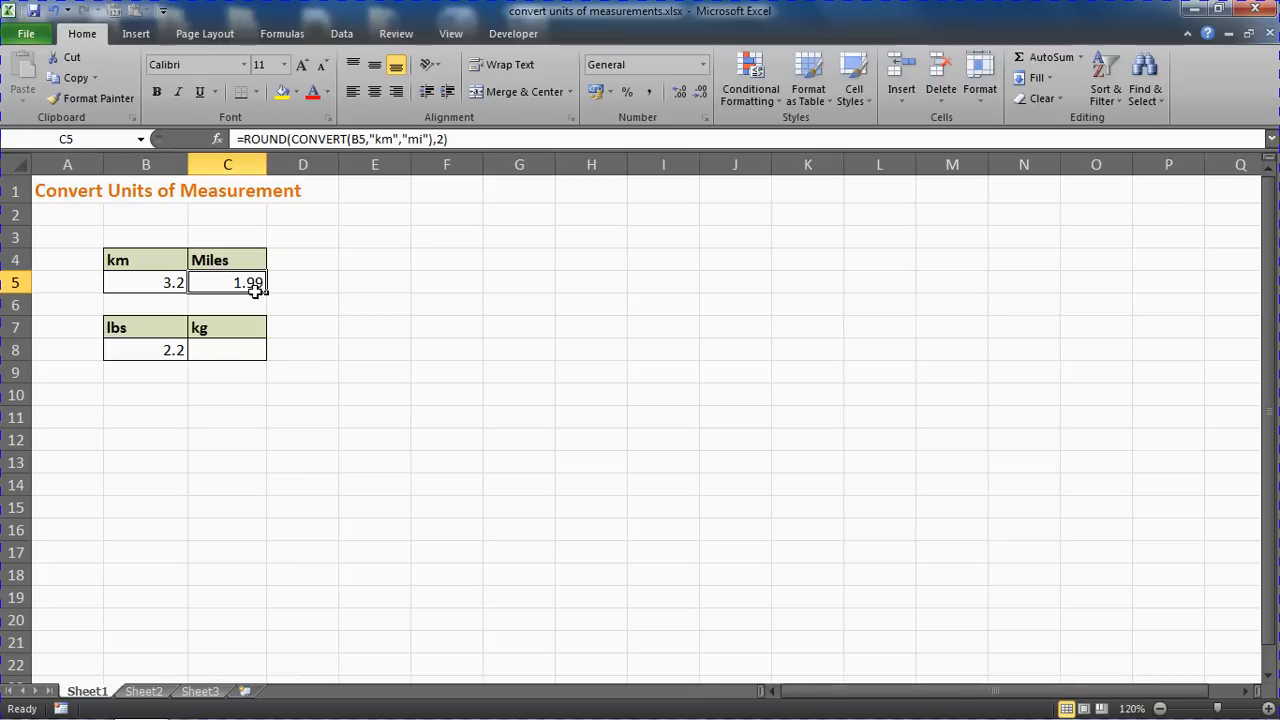
# - Type =CONVERT(B8,"lbm","kg") into C8 for the 2.2 lbs value
pyautogui.click(227, 349)
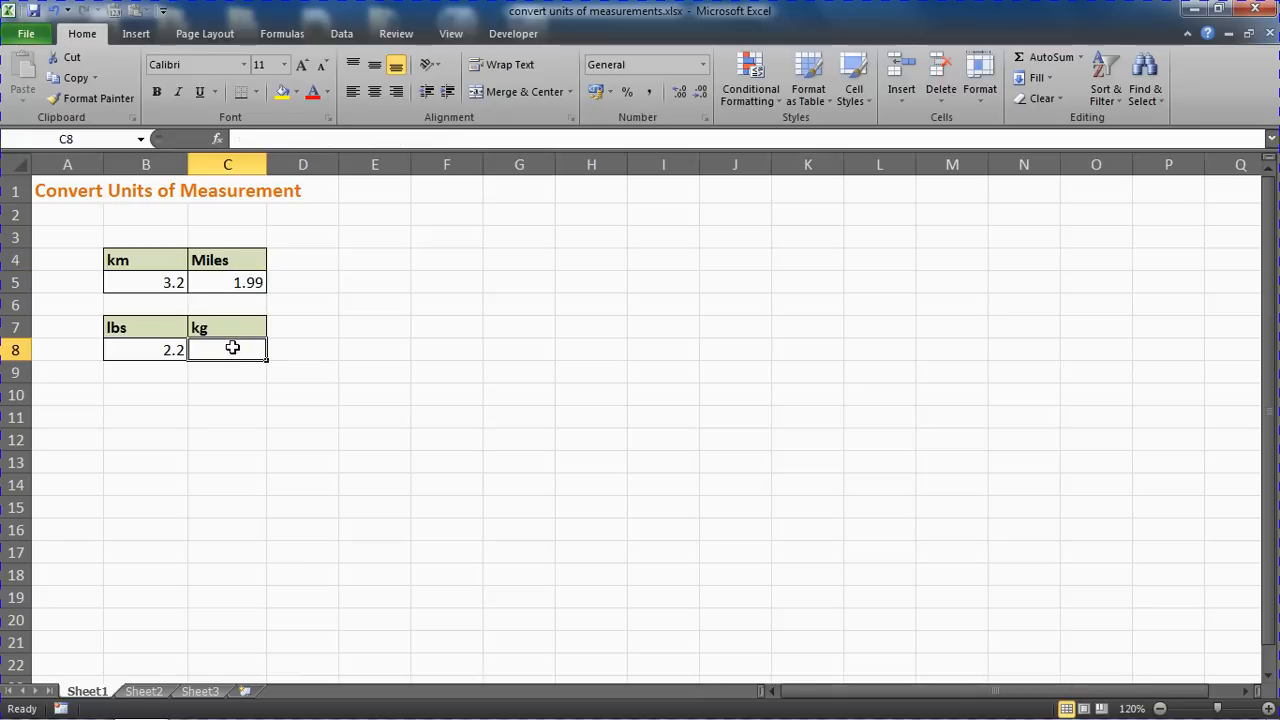
pyautogui.write('=co')
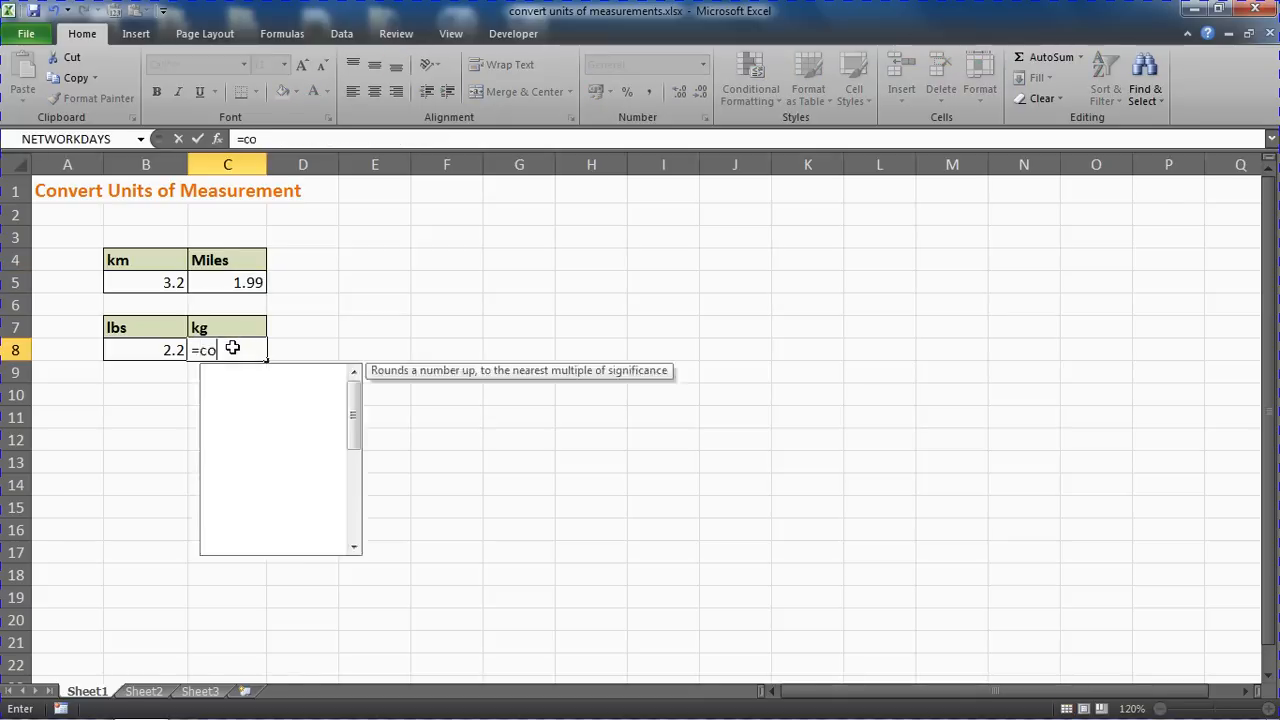
pyautogui.write('nvert(')
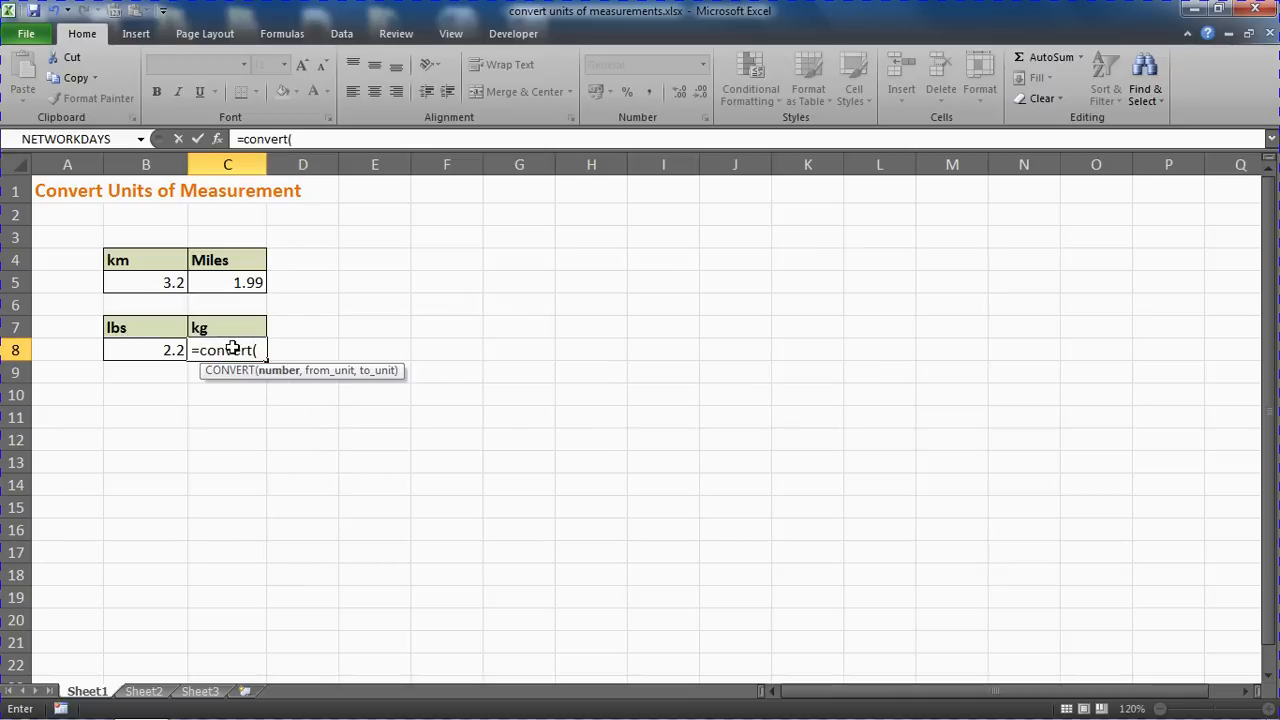
pyautogui.click(146, 349)
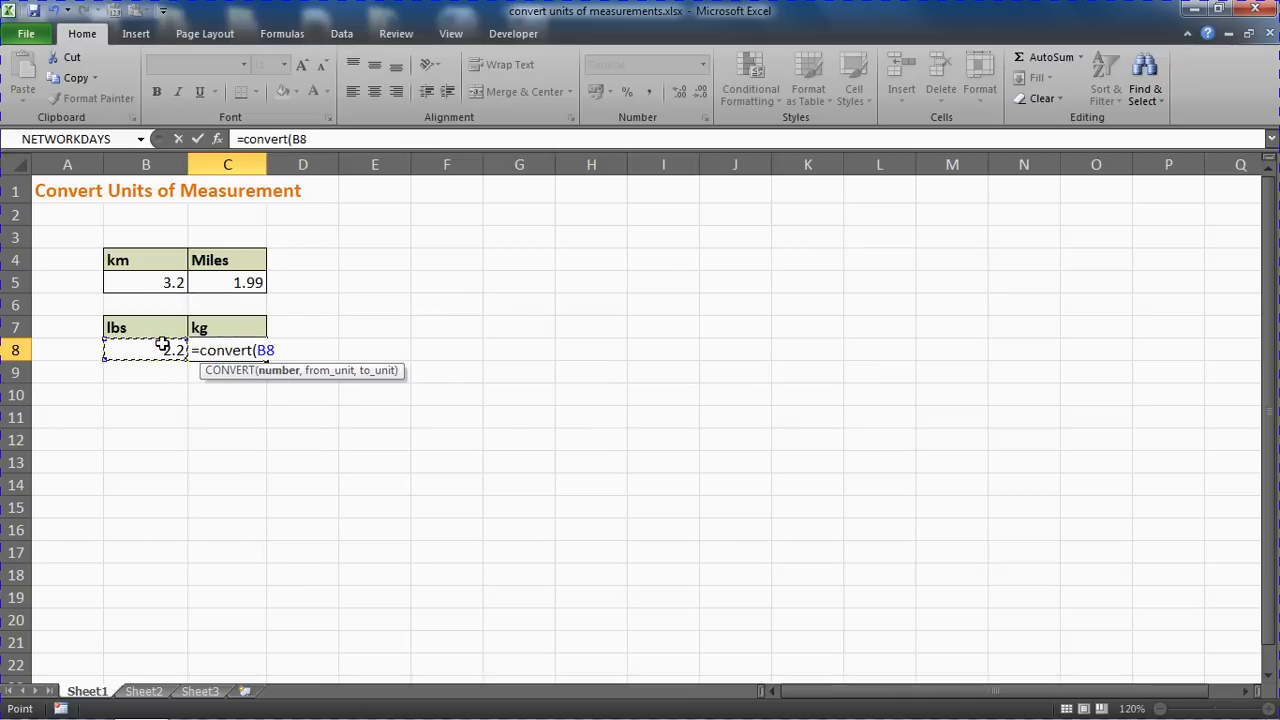
pyautogui.write(',')
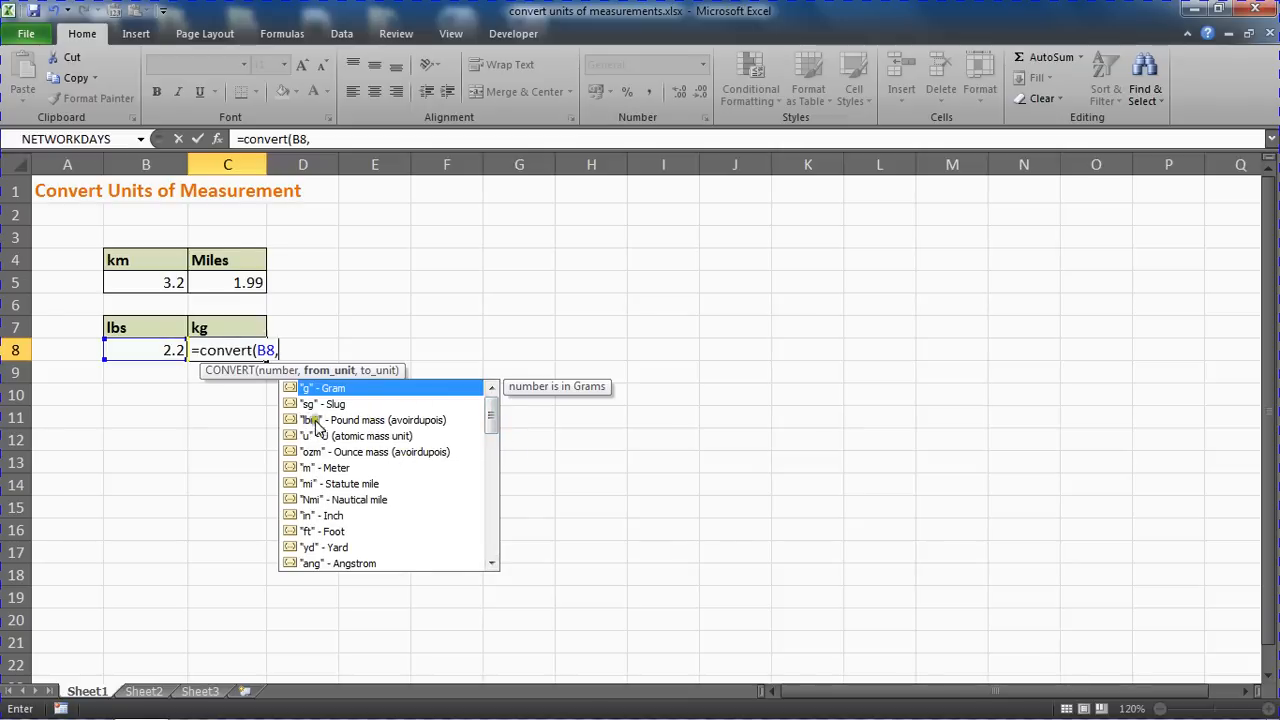
pyautogui.moveTo(445, 435)
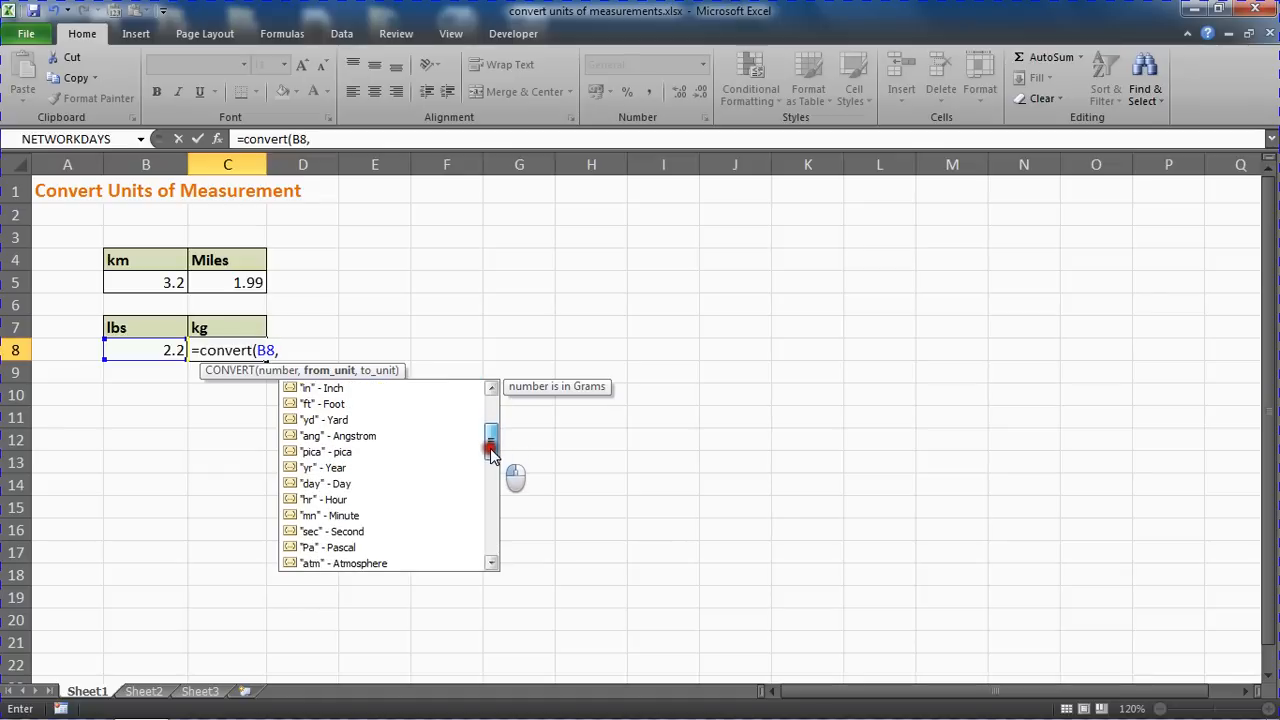
pyautogui.scroll(3)
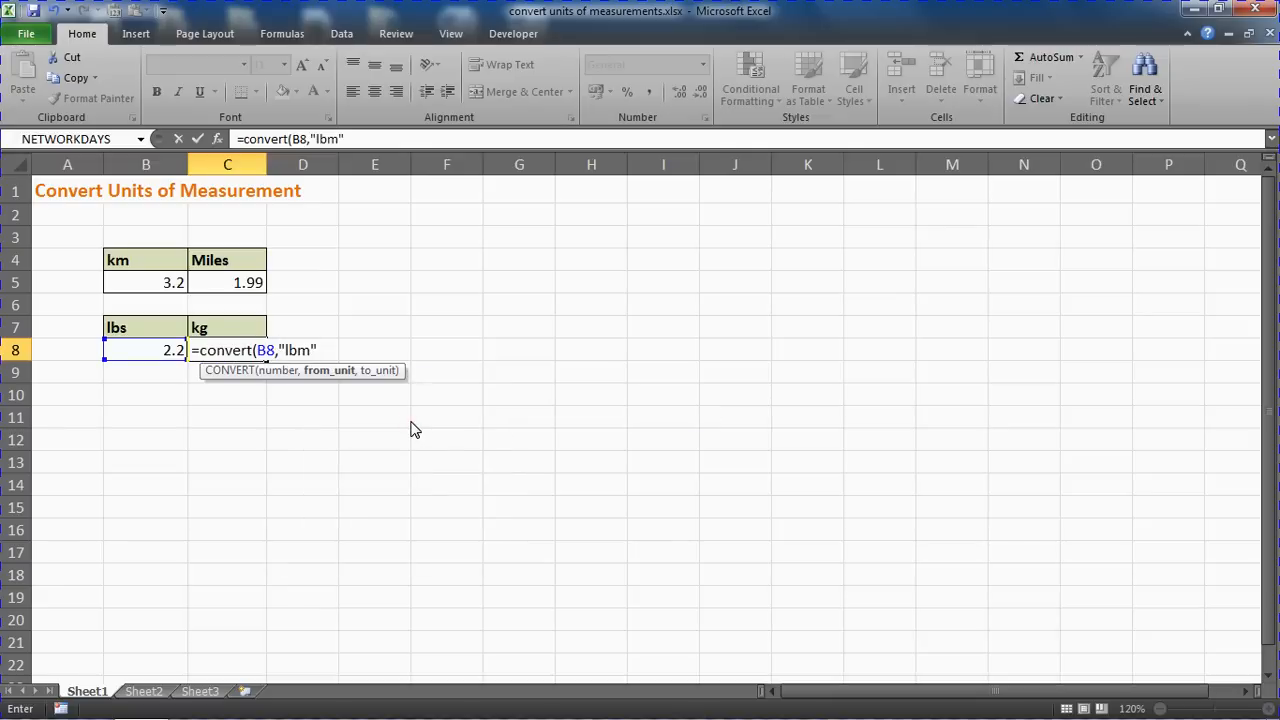
pyautogui.write(',')
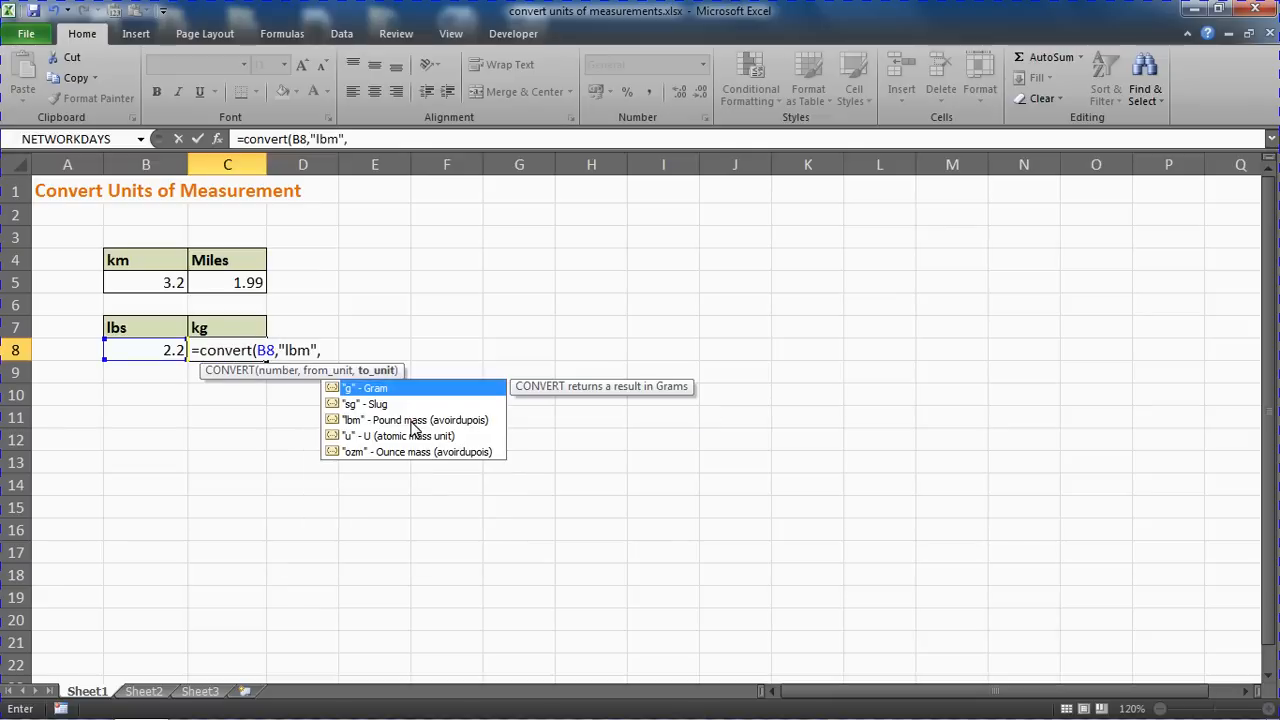
pyautogui.moveTo(150, 268)
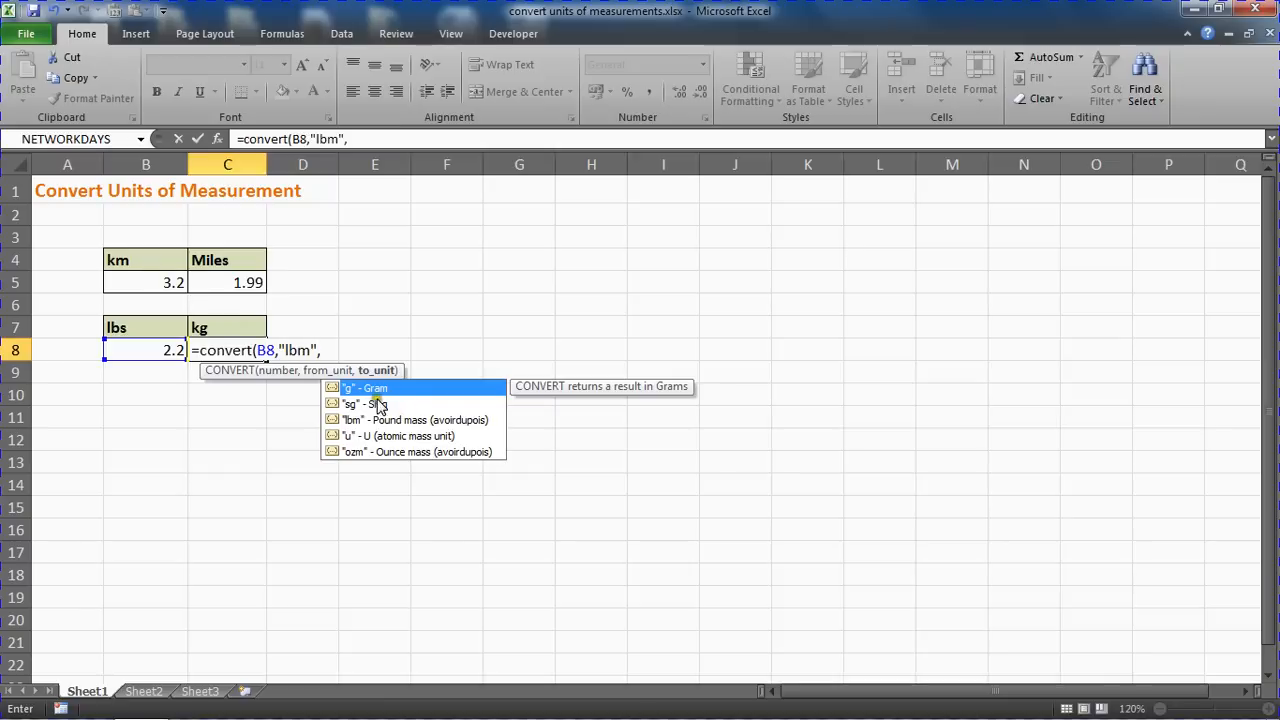
pyautogui.moveTo(360, 403)
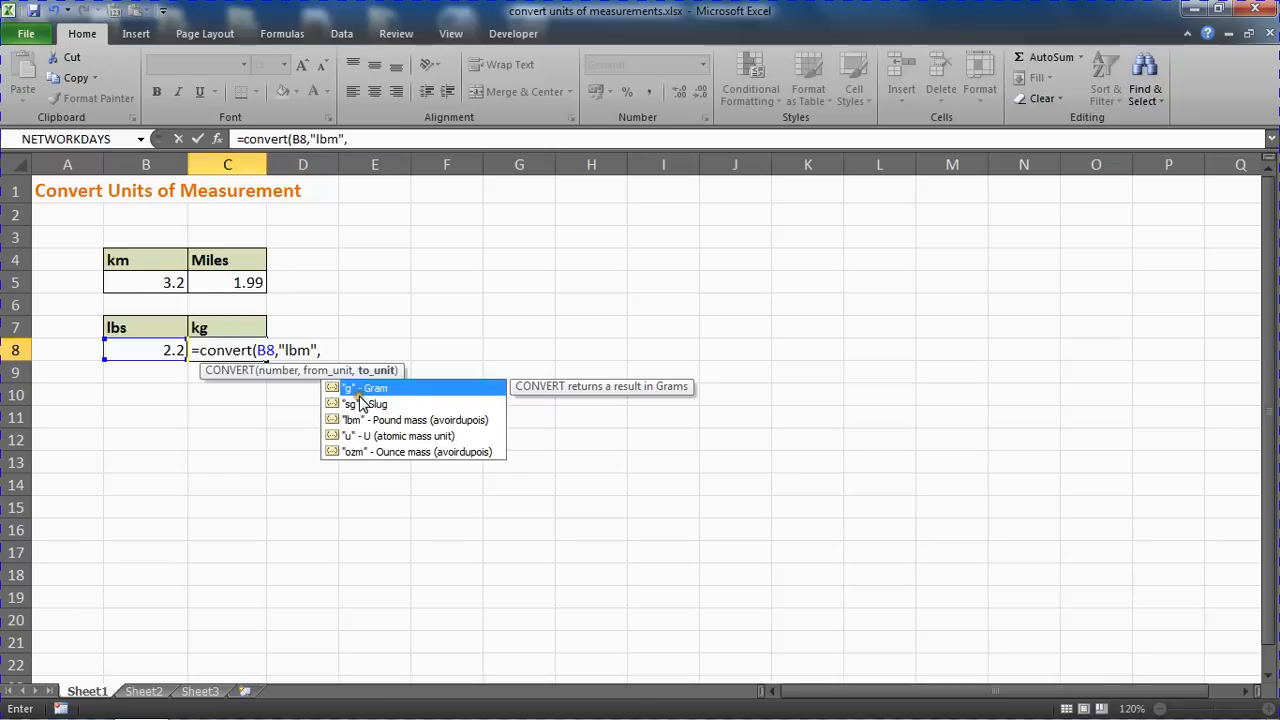
pyautogui.write('"kg')
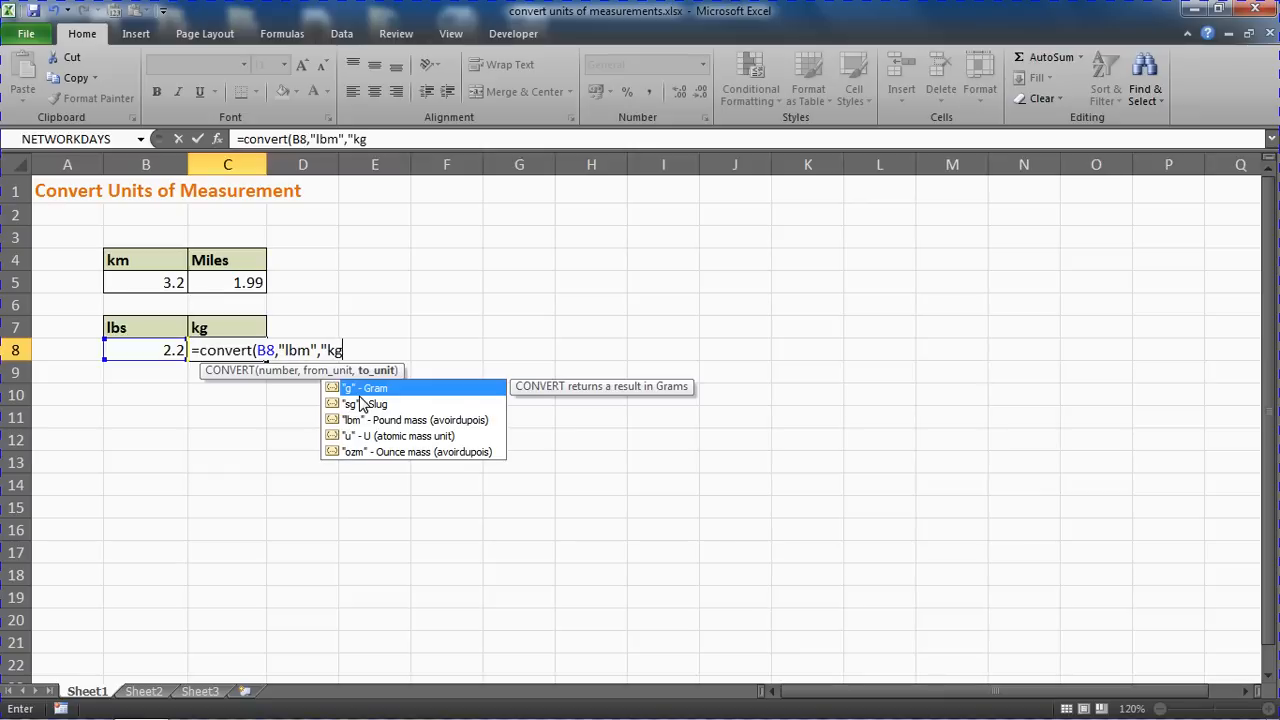
pyautogui.write('")')
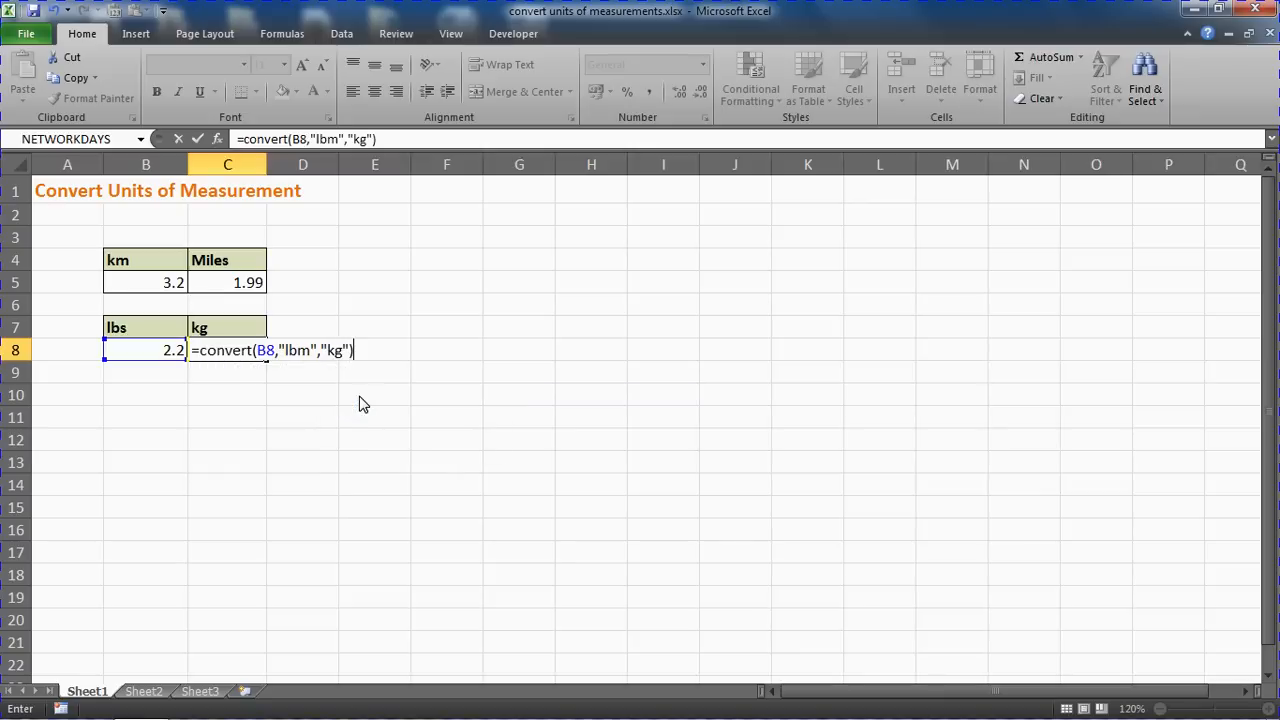
# - Commit the kg formula, then wrap it as =ROUND(CONVERT(B8,"lbm","kg"),0) showing 1
pyautogui.press('Return')
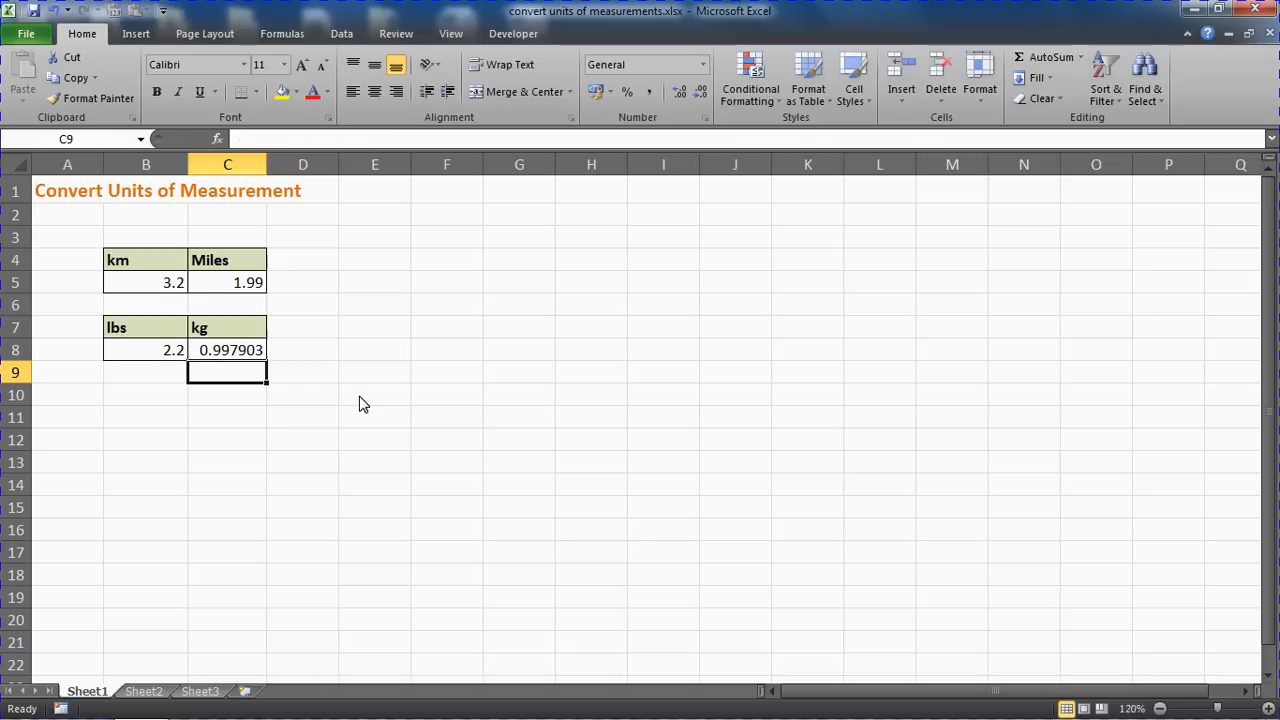
pyautogui.moveTo(245, 337)
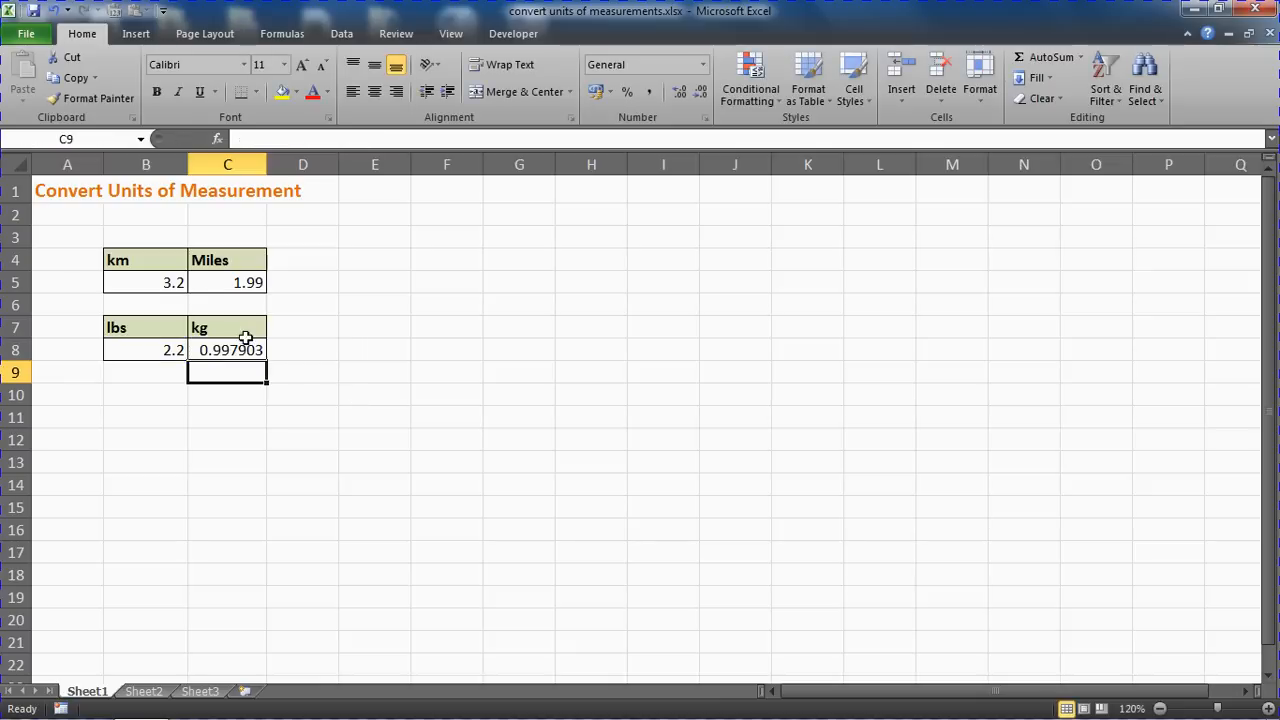
pyautogui.click(227, 350)
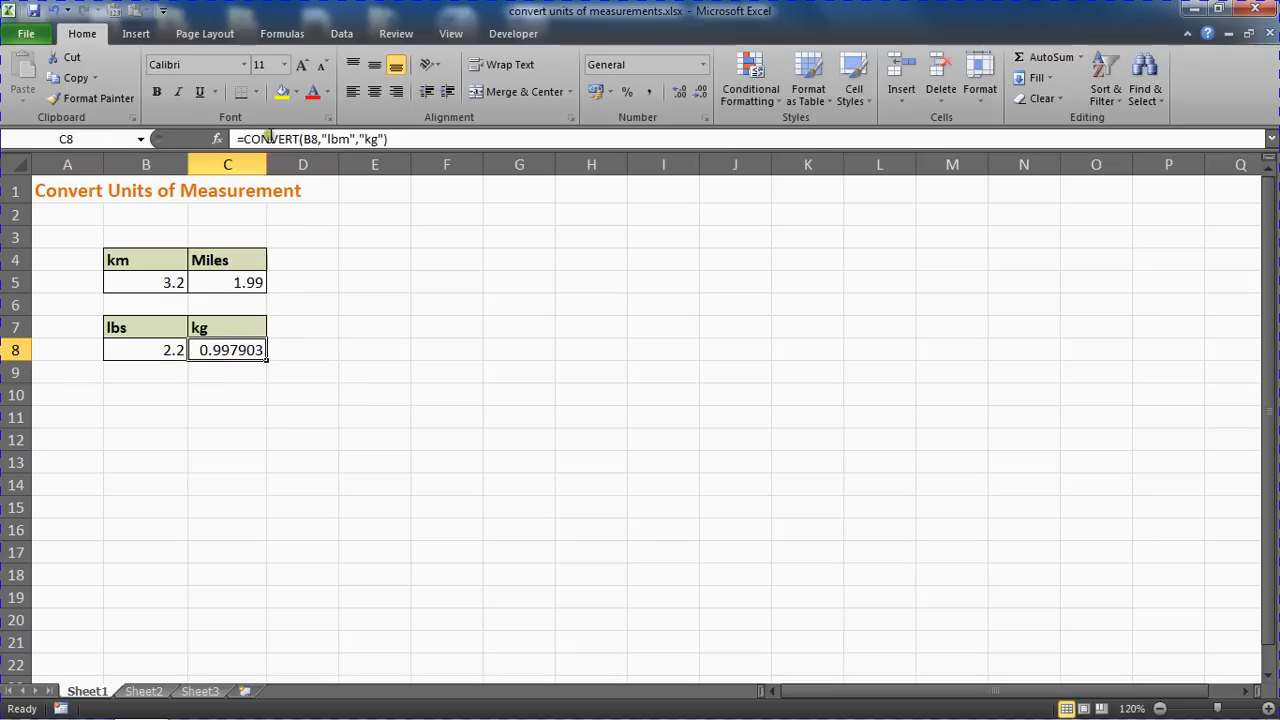
pyautogui.write('round(')
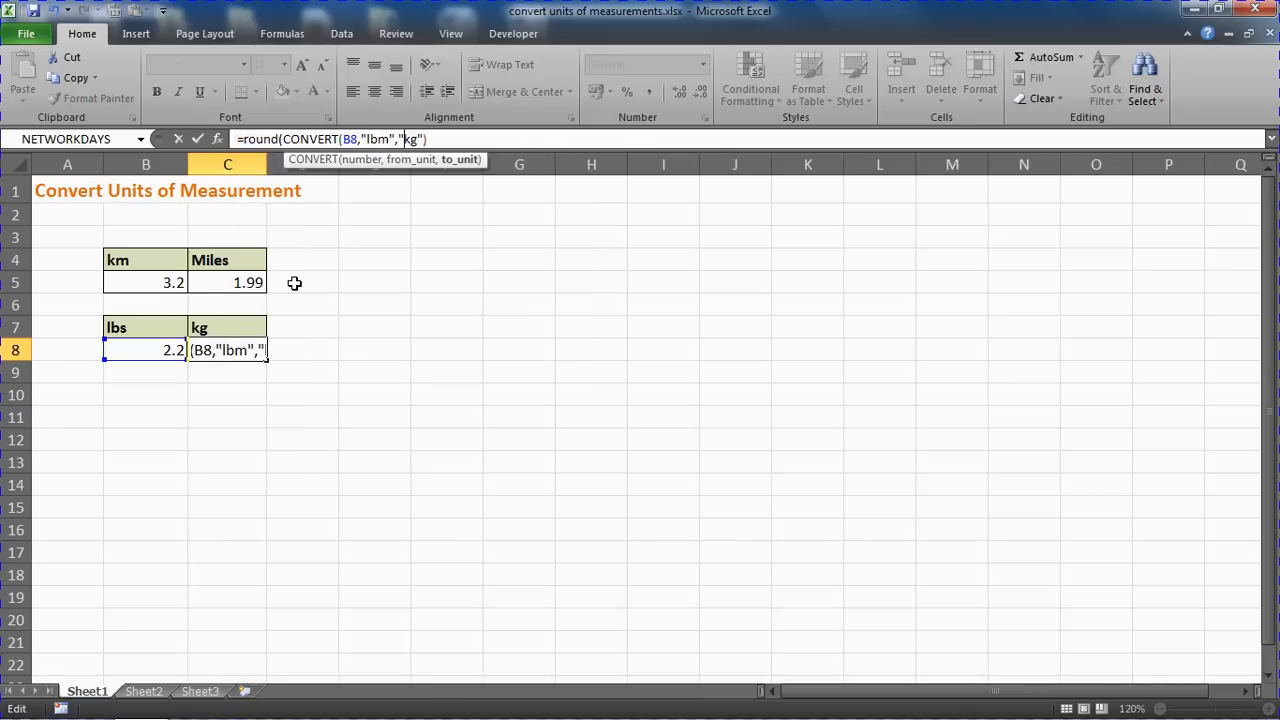
pyautogui.write(')')
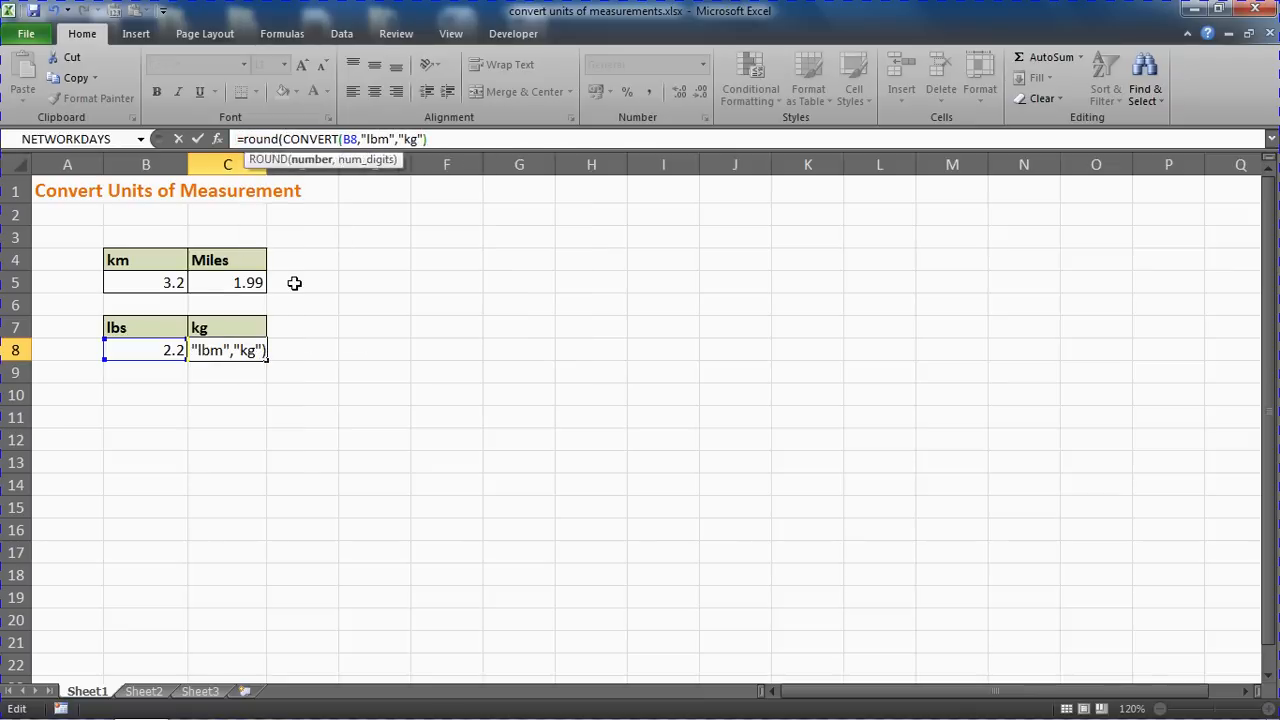
pyautogui.write(',')
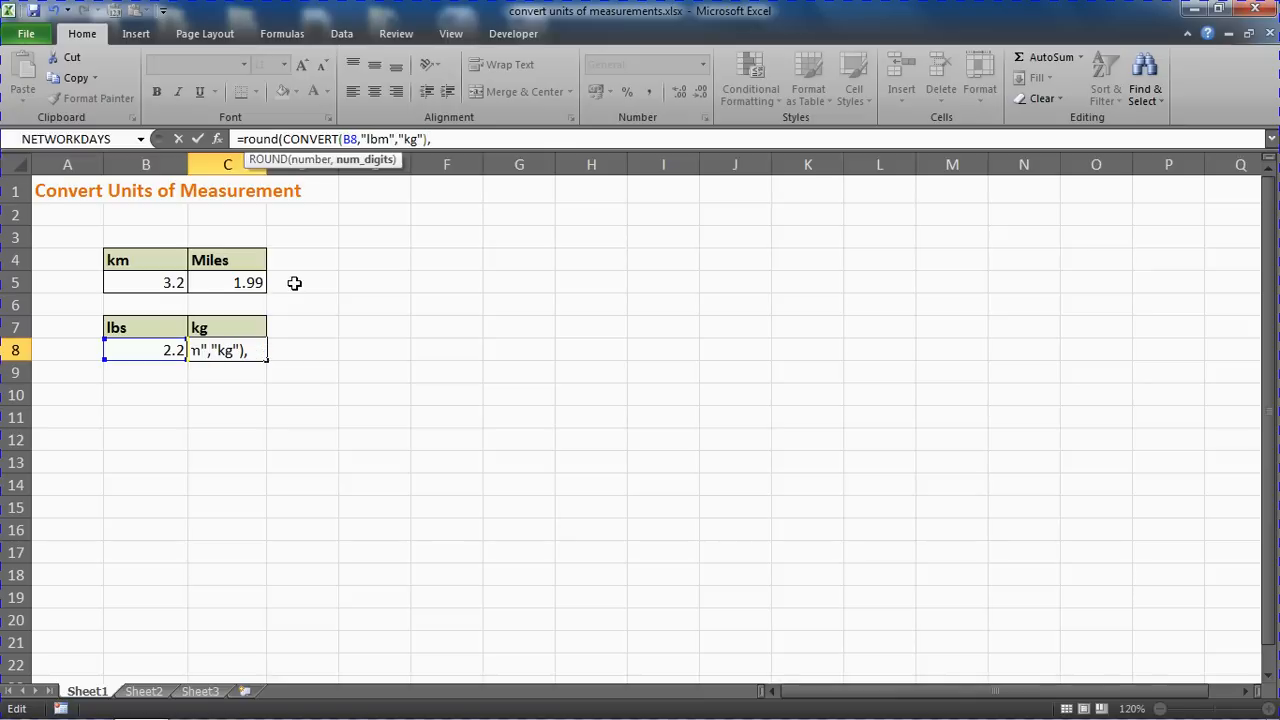
pyautogui.press('Return')
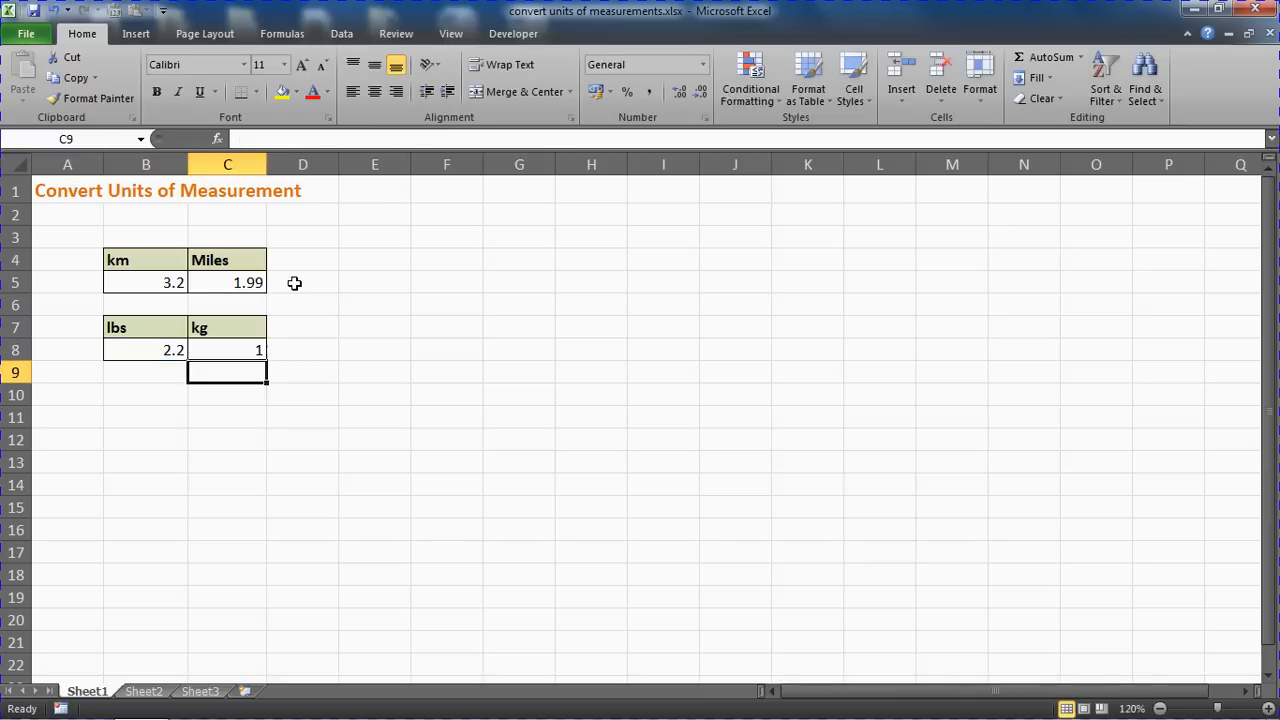
pyautogui.click(227, 349)
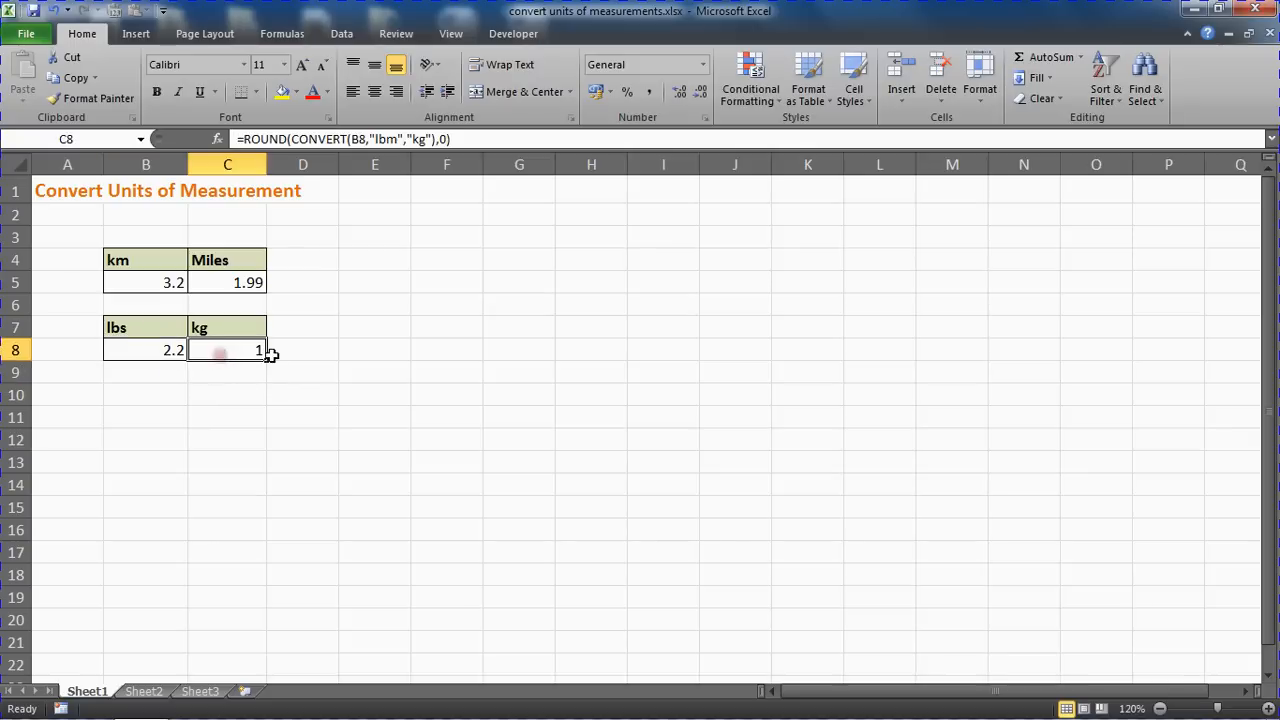
pyautogui.moveTo(338, 357)
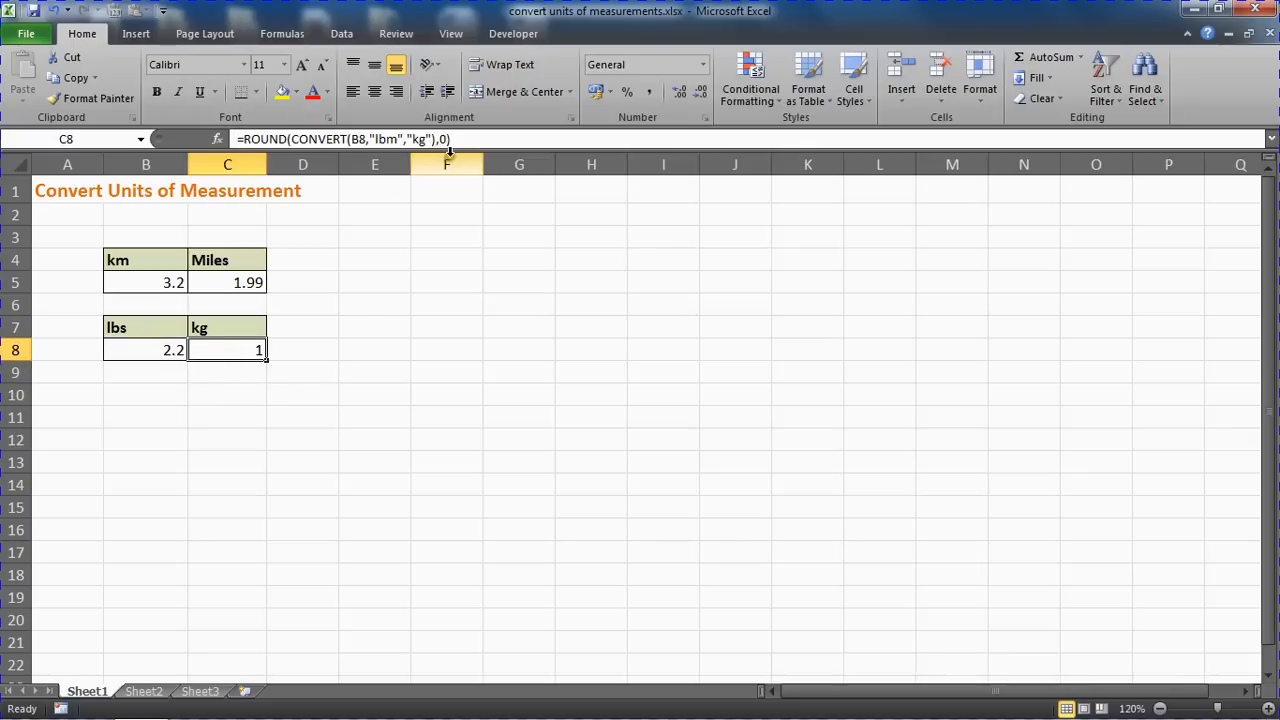
pyautogui.click(375, 394)
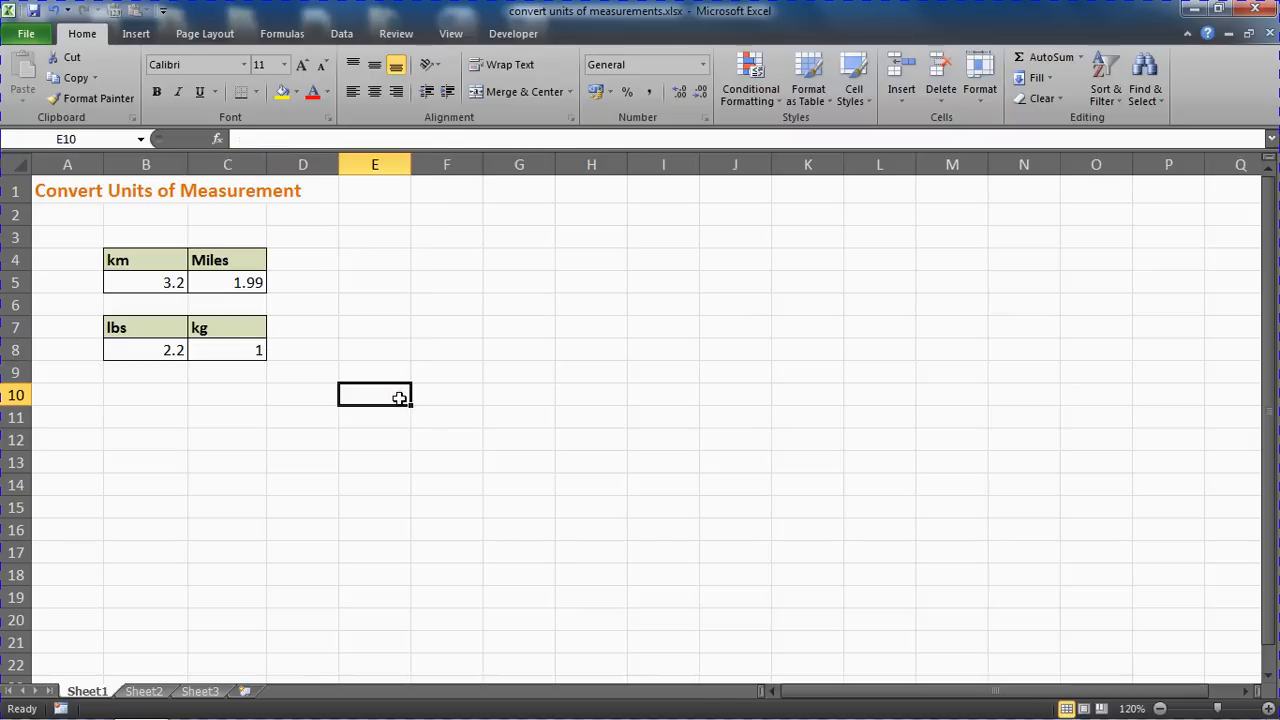